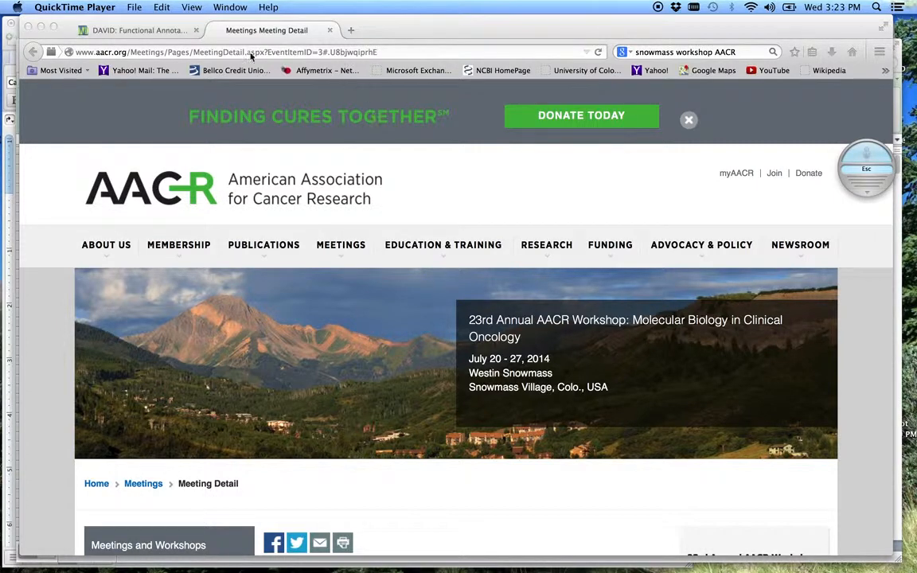
# Return to the DAVID Functional Annotation Analysis Wizard for the ABCvsGCB list
pyautogui.click(135, 30)
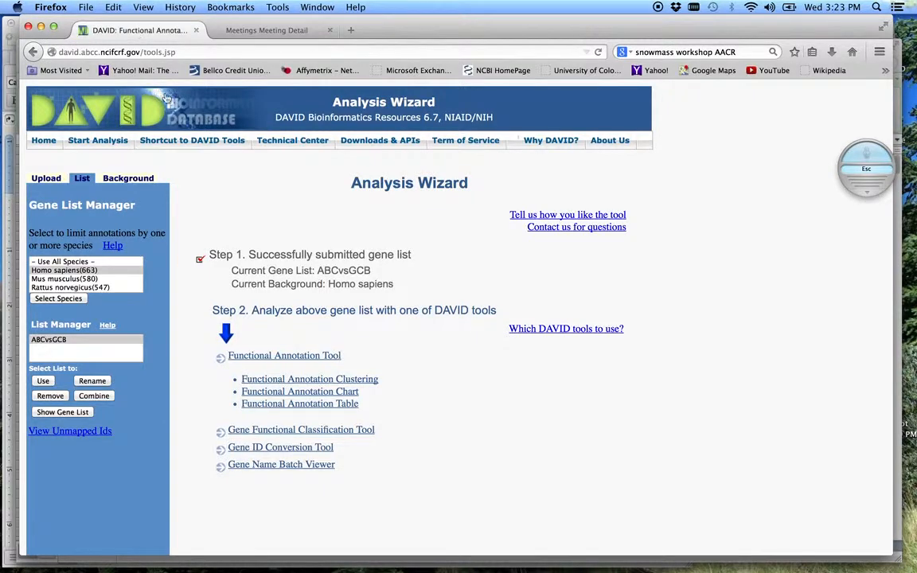
pyautogui.moveTo(280, 256)
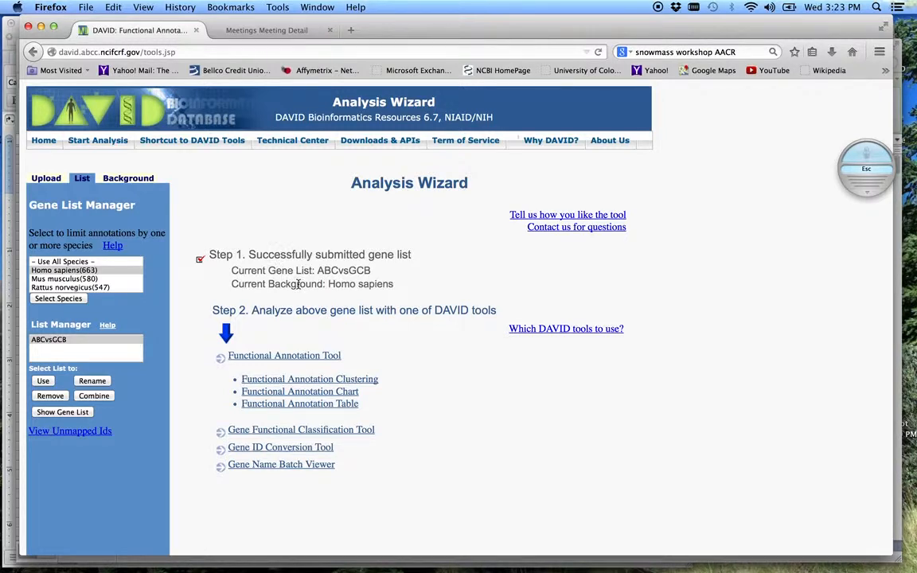
pyautogui.moveTo(369, 437)
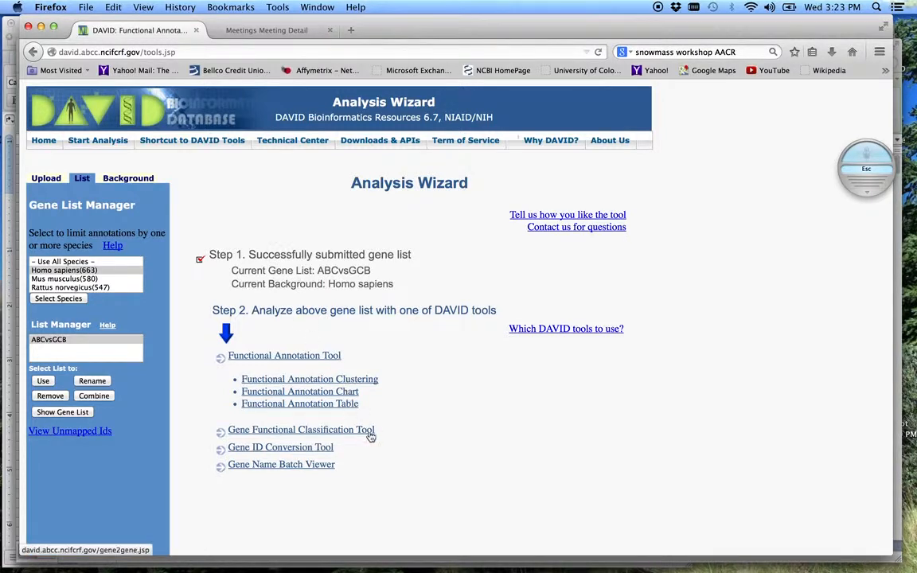
pyautogui.moveTo(411, 430)
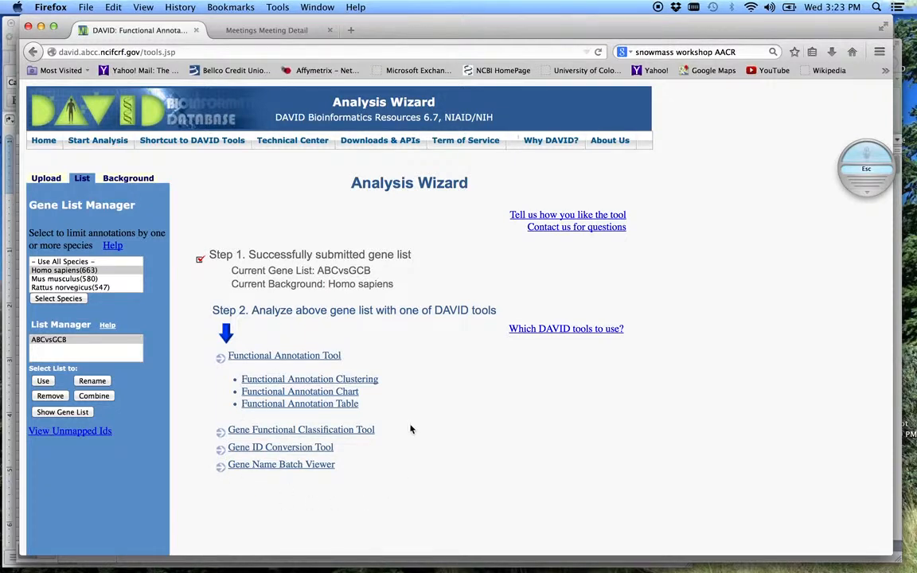
pyautogui.moveTo(243, 484)
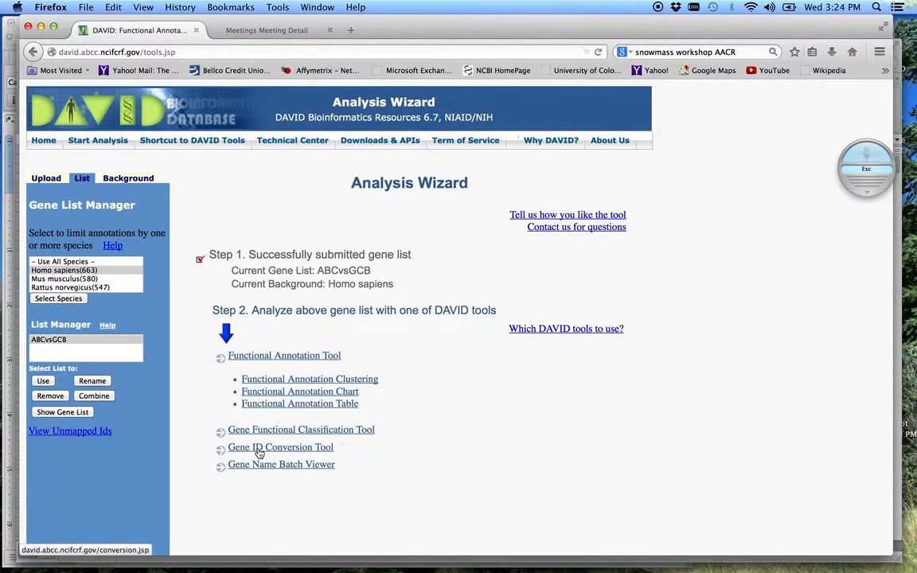
# Start the Gene ID Conversion Tool with AFFYMETRIX_3PRIME_IVT_ID as the target identifier
pyautogui.click(280, 446)
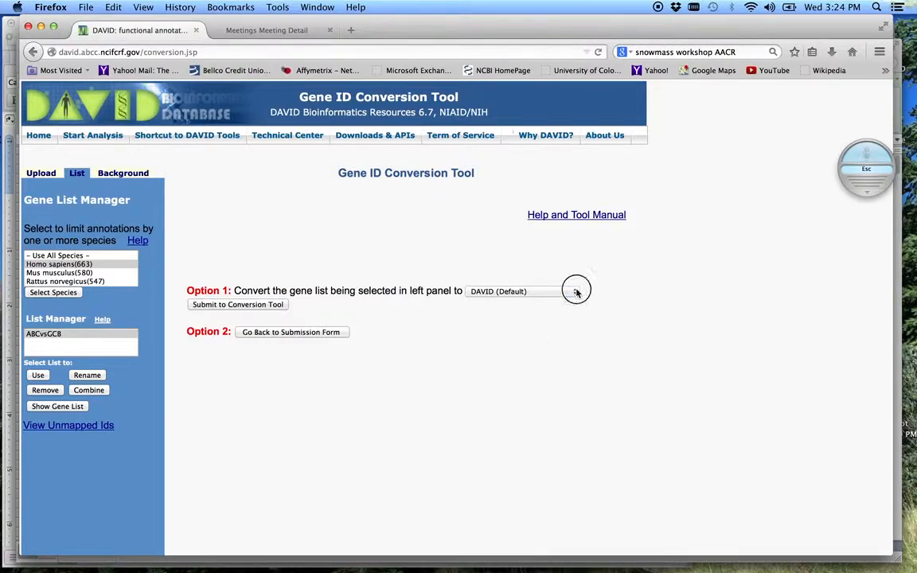
pyautogui.click(573, 290)
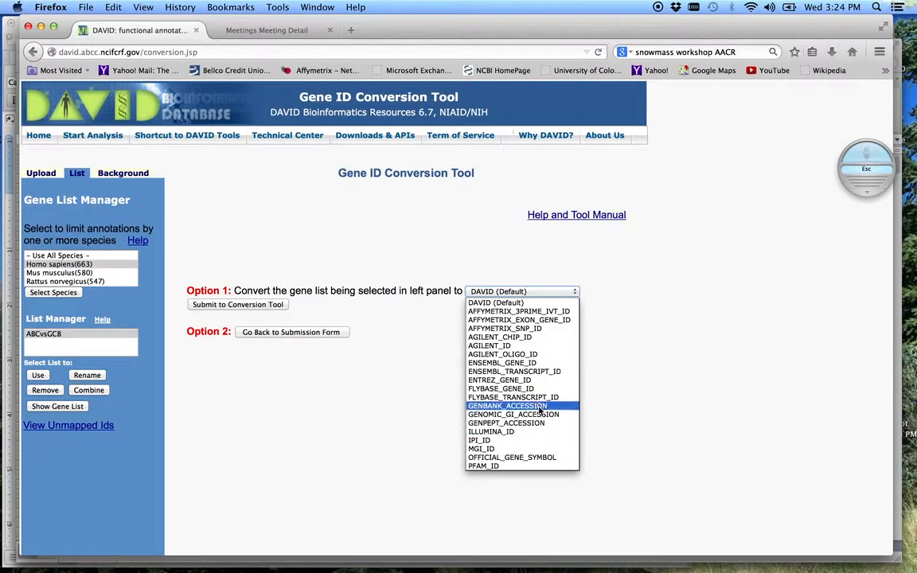
pyautogui.moveTo(500, 389)
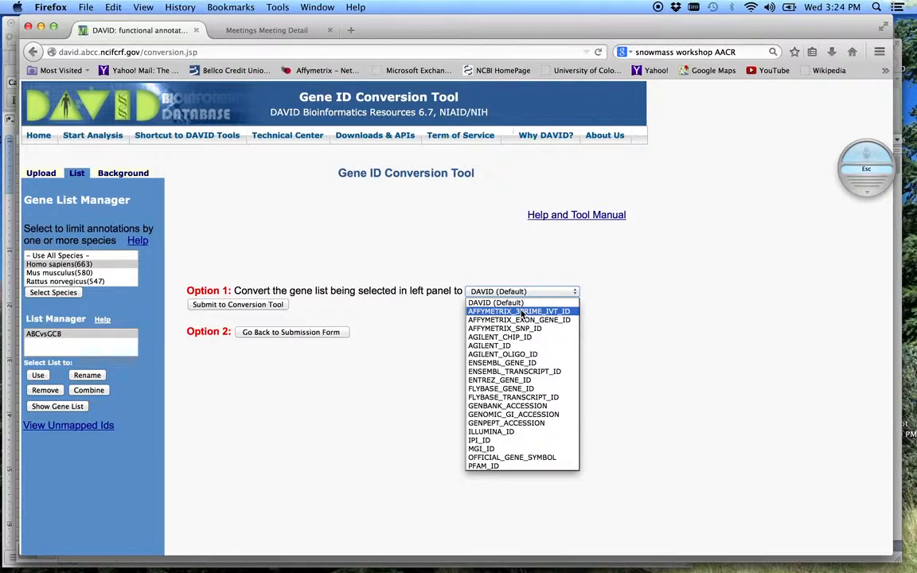
pyautogui.click(519, 311)
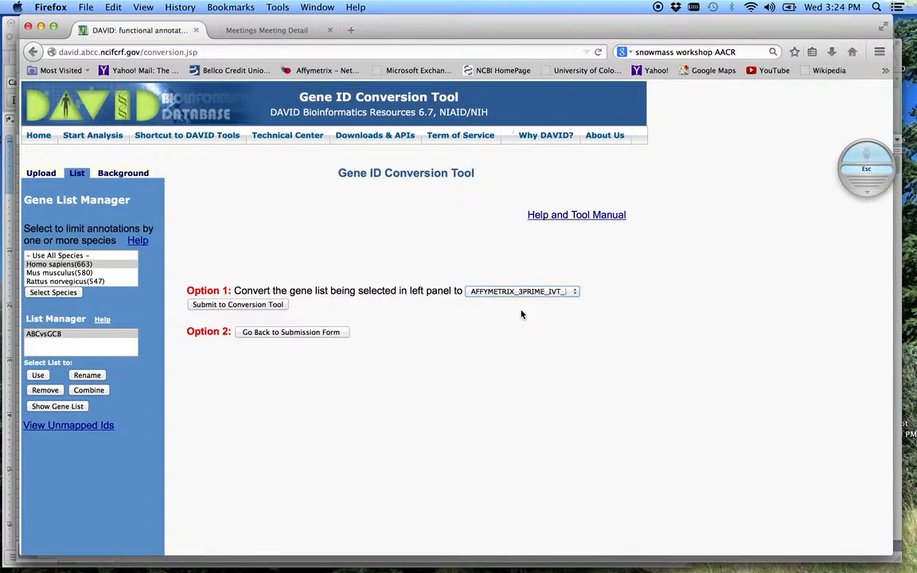
pyautogui.moveTo(488, 293)
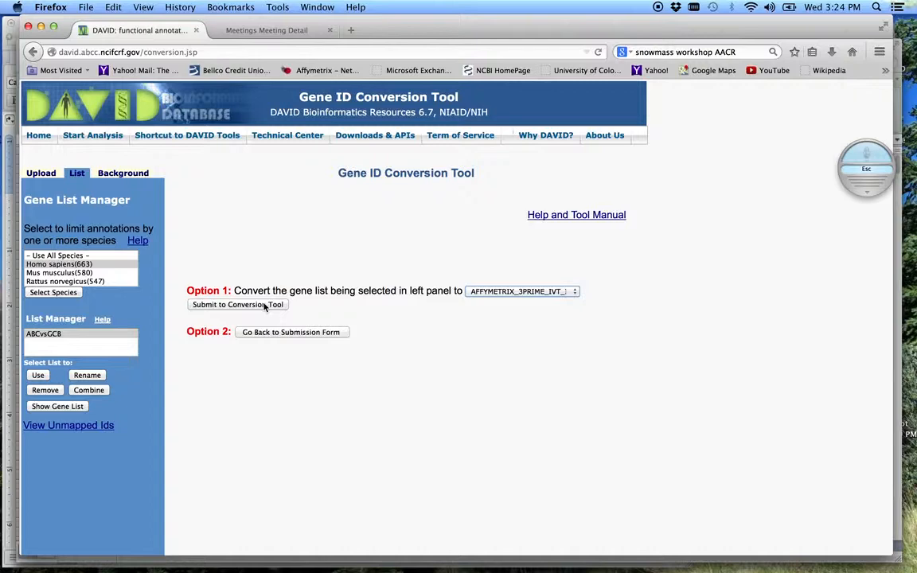
# Submit the ABCvsGCB list for conversion to Affymetrix probe IDs
pyautogui.click(237, 306)
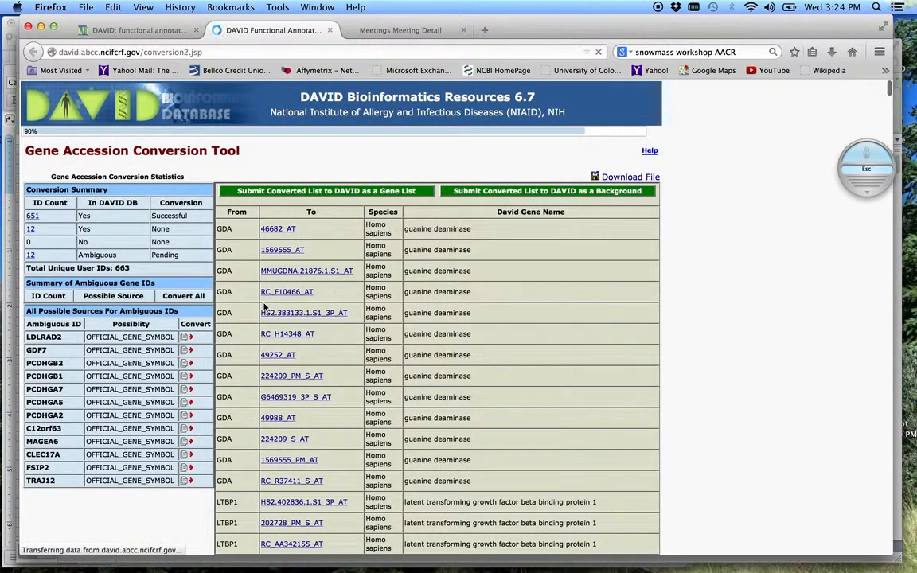
pyautogui.moveTo(375, 309)
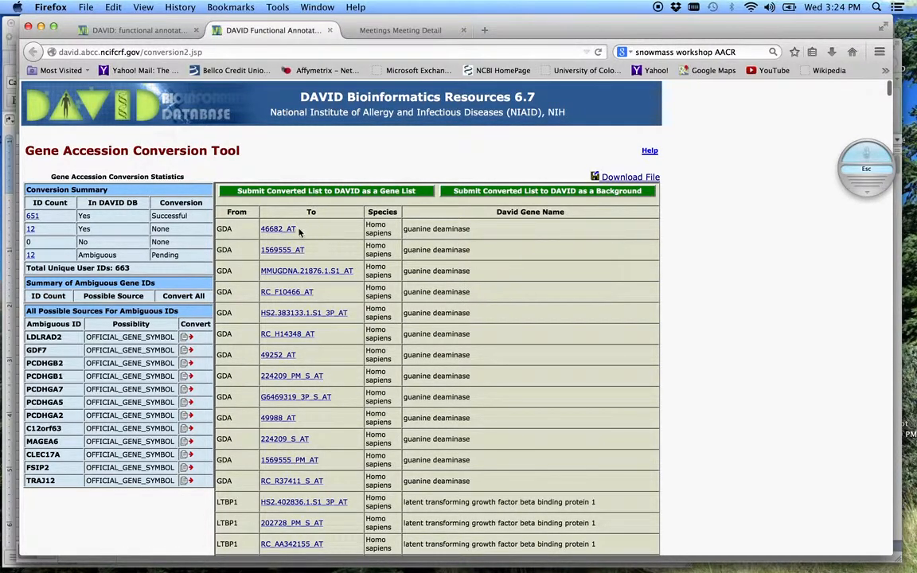
pyautogui.moveTo(277, 230)
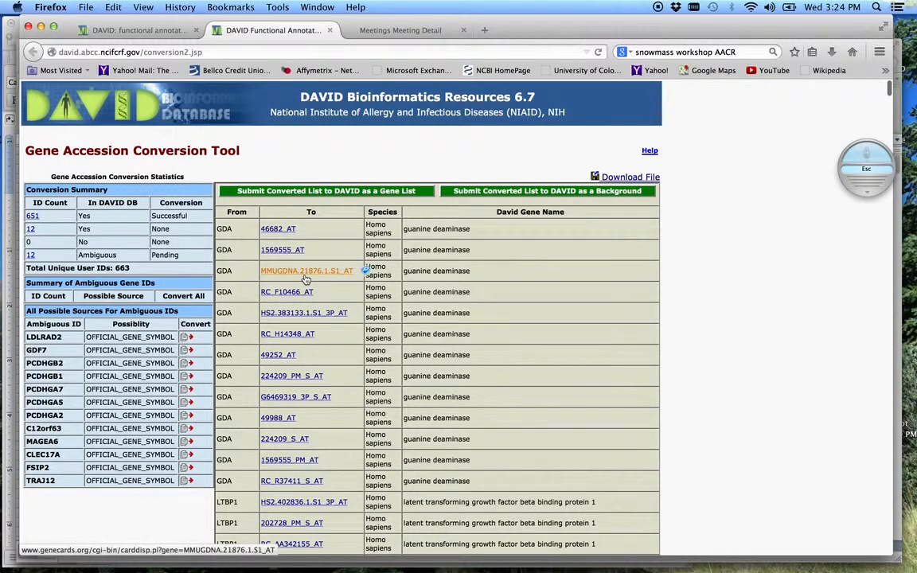
pyautogui.moveTo(300, 358)
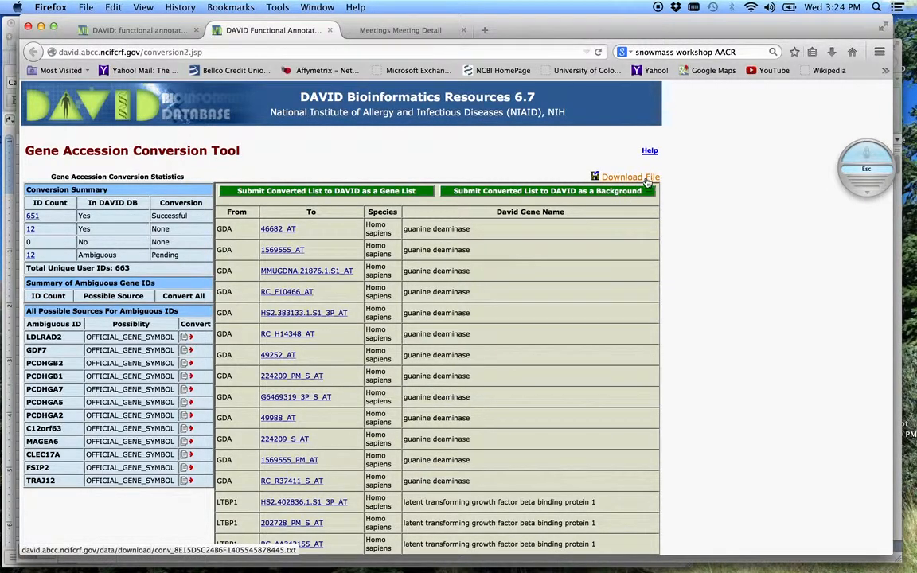
pyautogui.moveTo(540, 285)
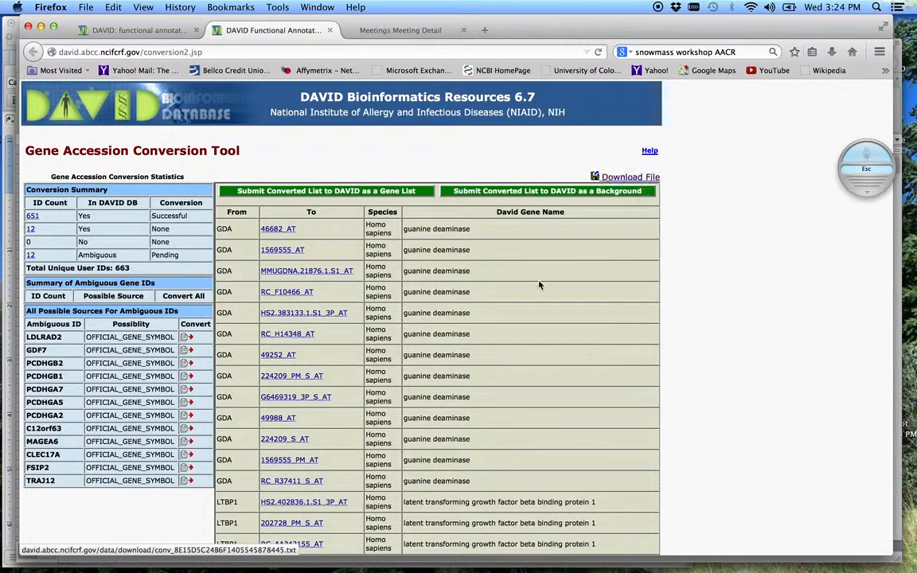
pyautogui.moveTo(478, 310)
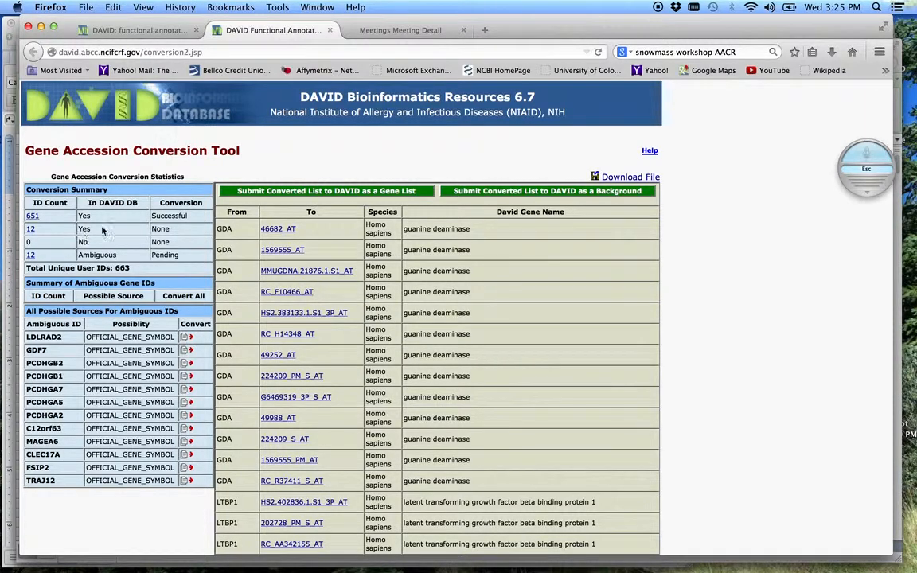
pyautogui.moveTo(89, 265)
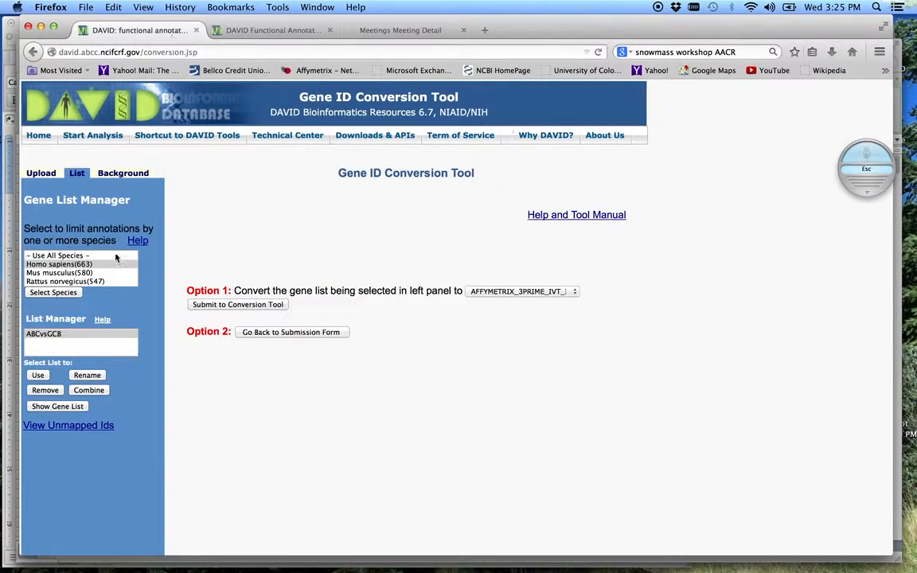
pyautogui.moveTo(325, 304)
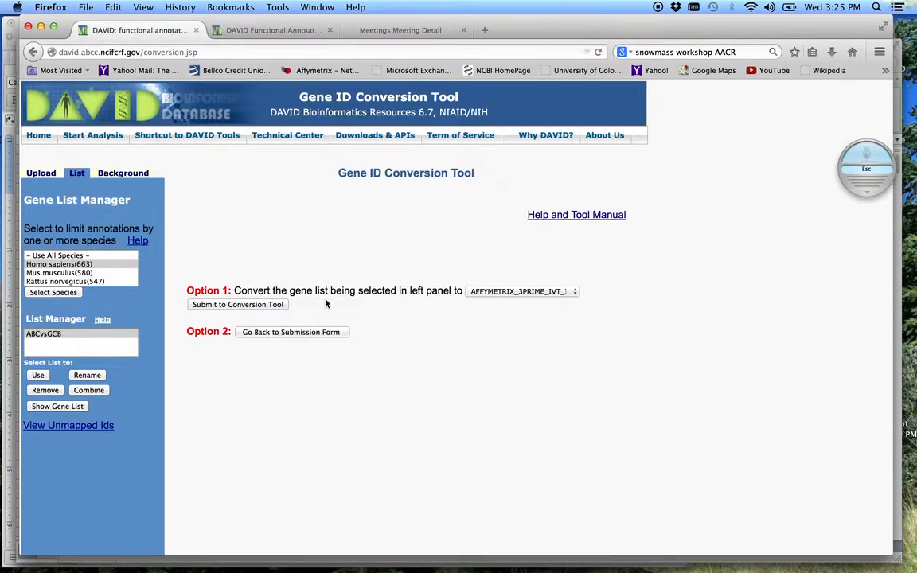
pyautogui.moveTo(302, 355)
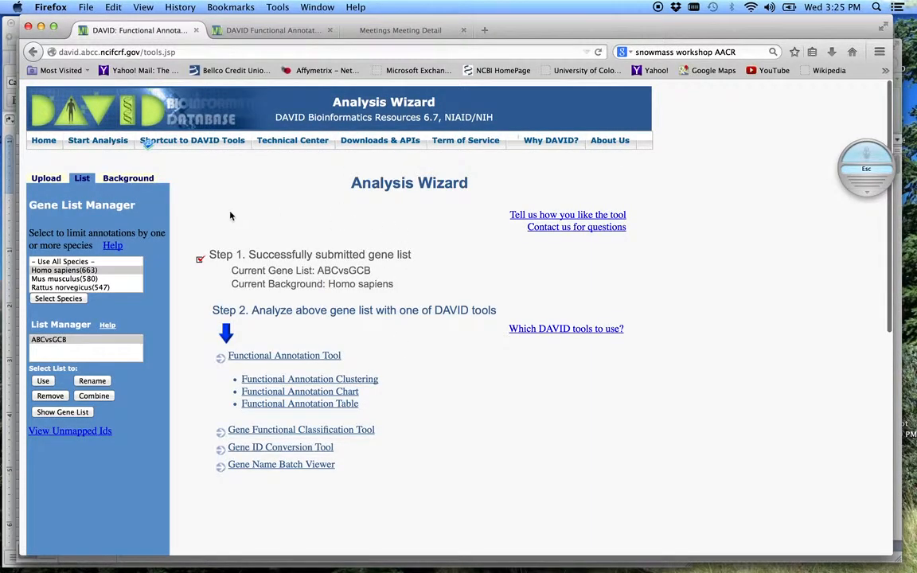
pyautogui.moveTo(427, 281)
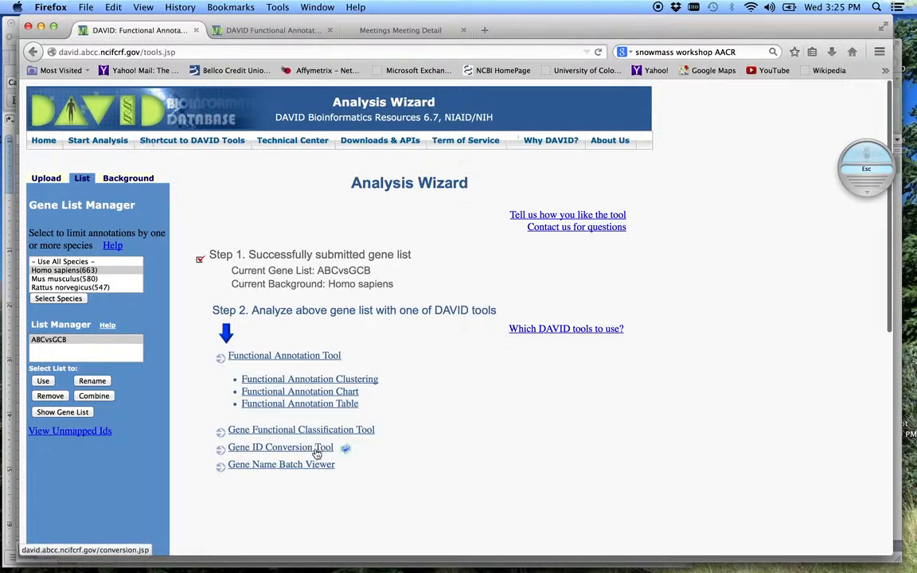
pyautogui.moveTo(311, 469)
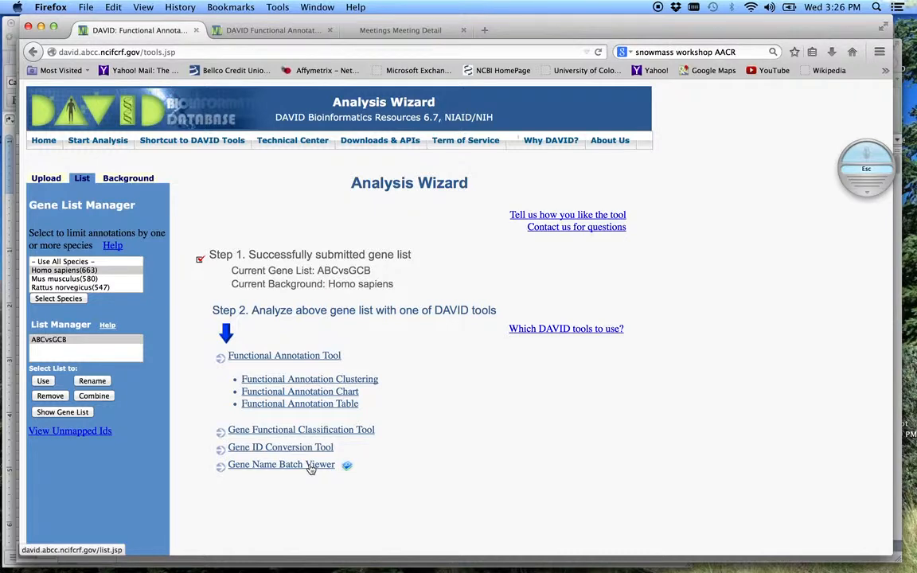
# View the A2ML1 gene report from the gene list, then close it to return to the list report
pyautogui.click(280, 465)
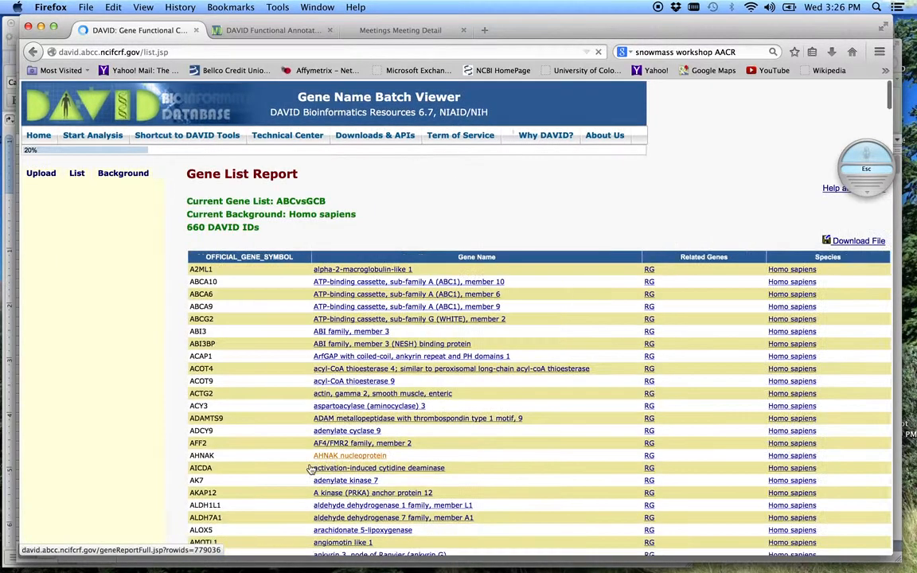
pyautogui.click(76, 172)
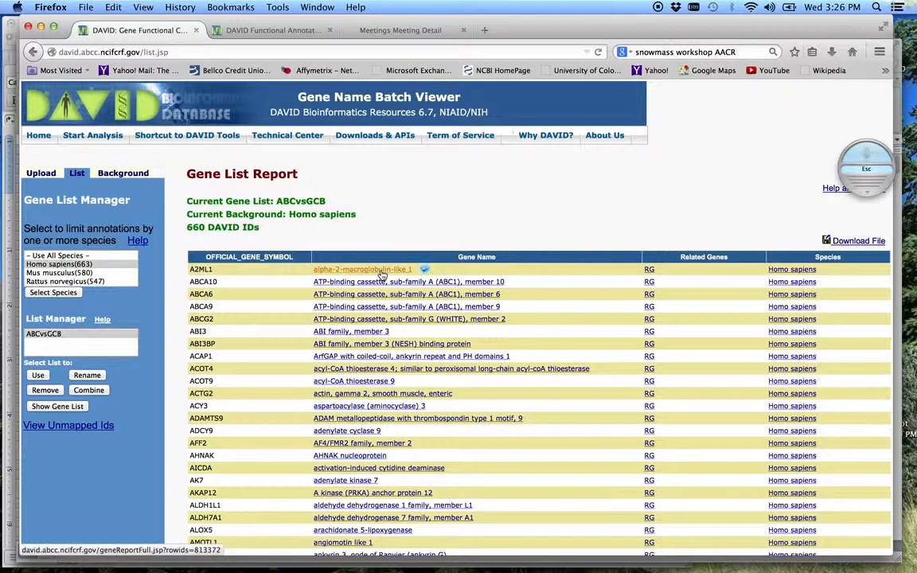
pyautogui.click(363, 269)
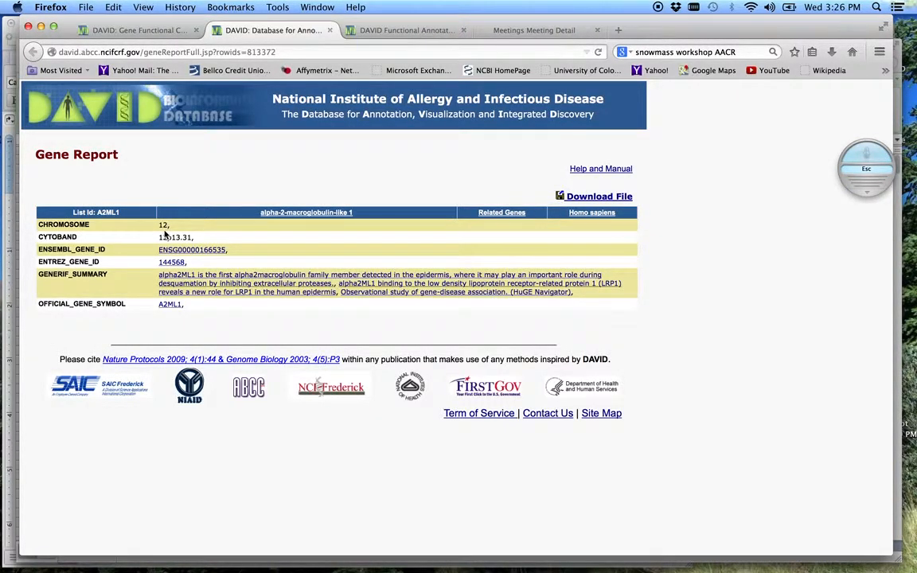
pyautogui.moveTo(191, 250)
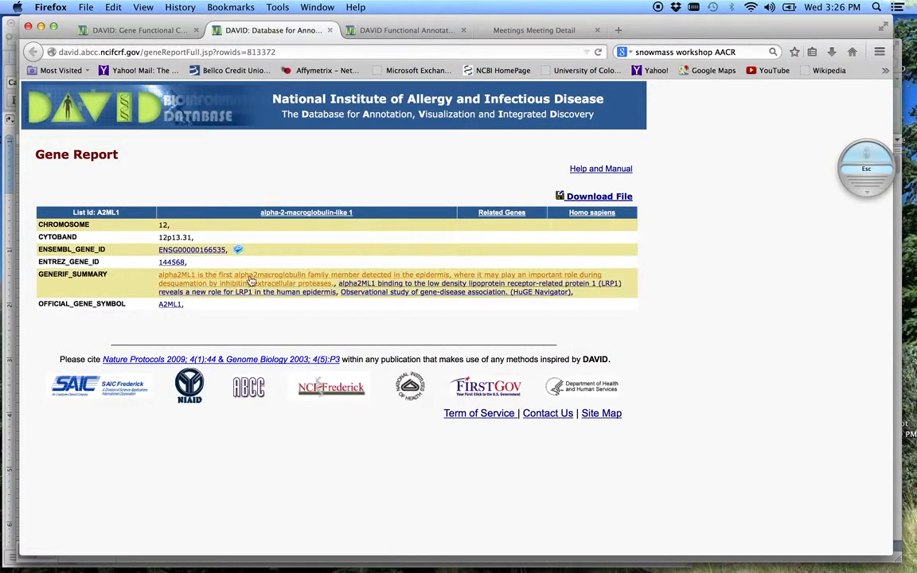
pyautogui.moveTo(391, 292)
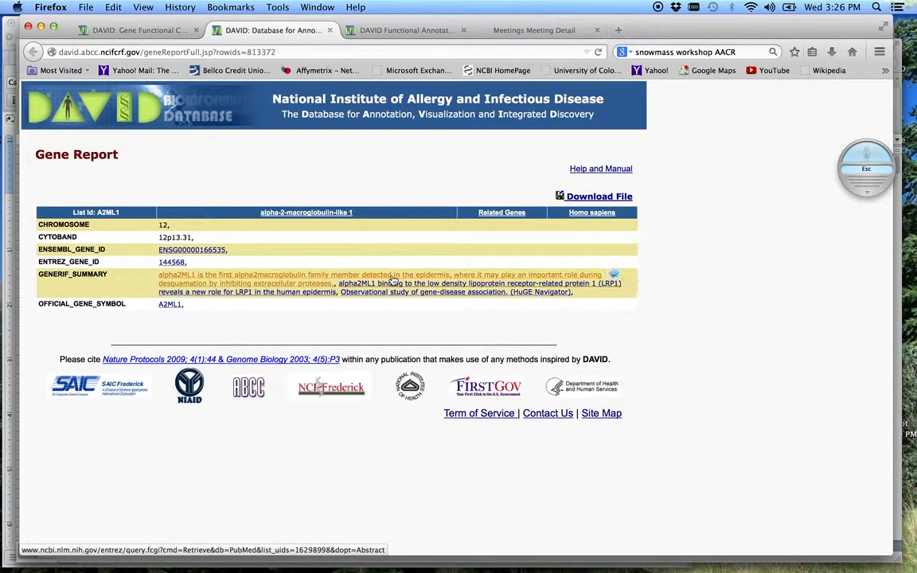
pyautogui.moveTo(267, 283)
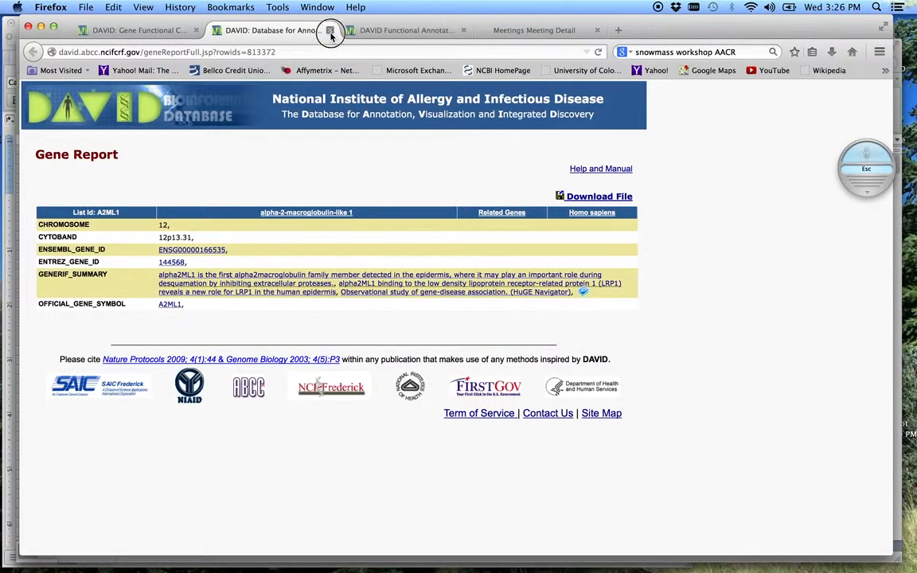
pyautogui.click(331, 35)
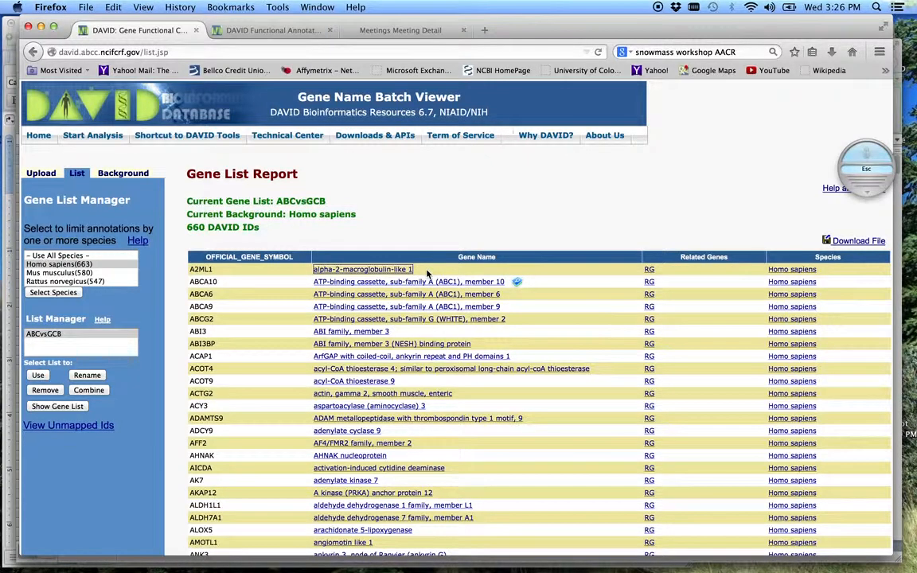
pyautogui.moveTo(701, 273)
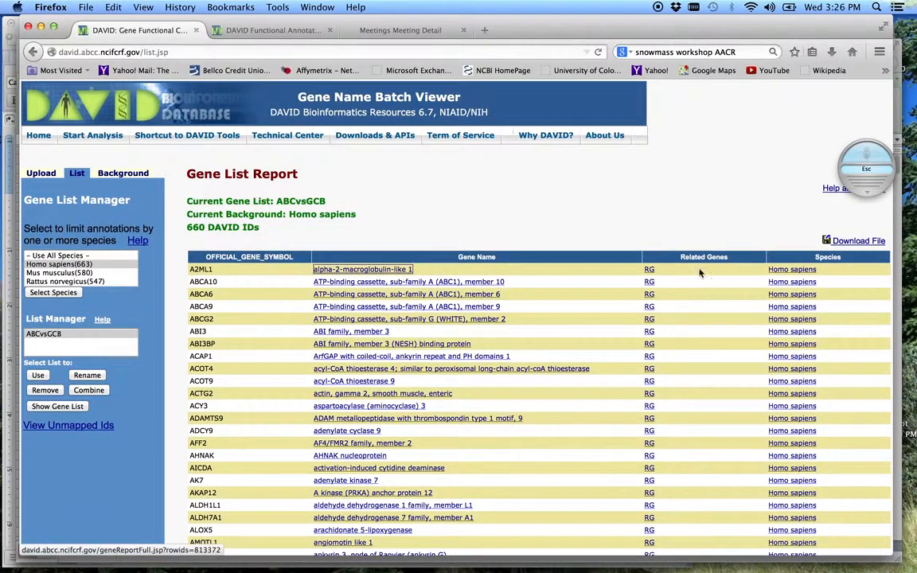
pyautogui.click(649, 270)
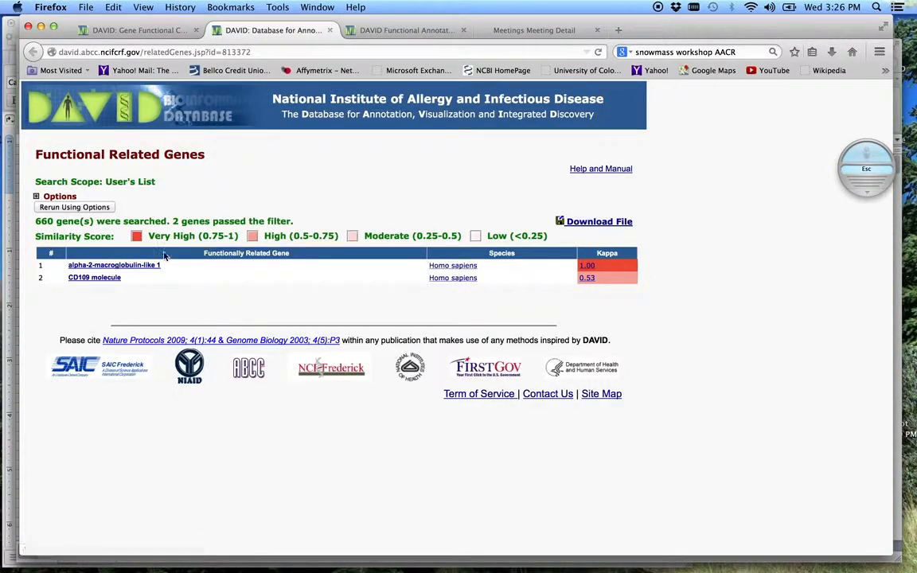
pyautogui.moveTo(108, 289)
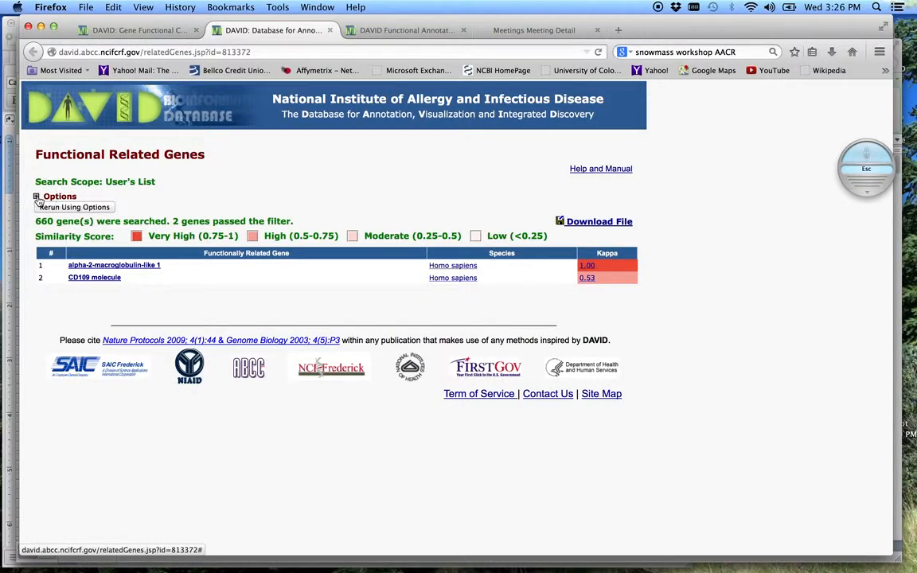
pyautogui.click(35, 196)
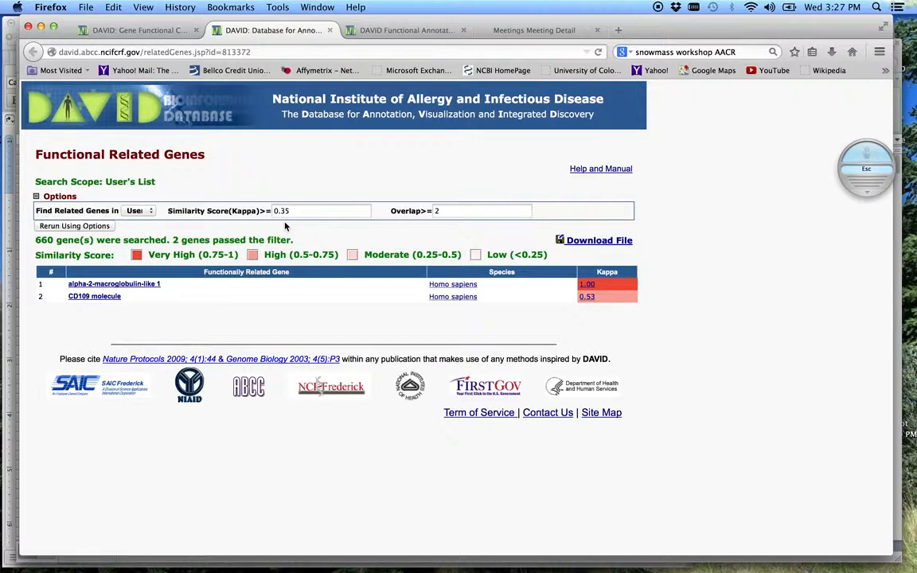
pyautogui.moveTo(290, 231)
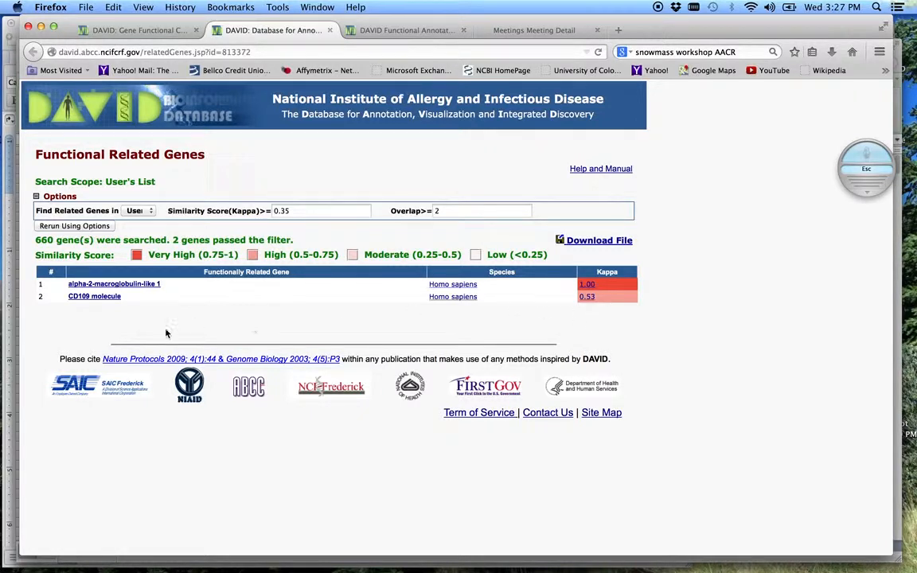
pyautogui.moveTo(100, 330)
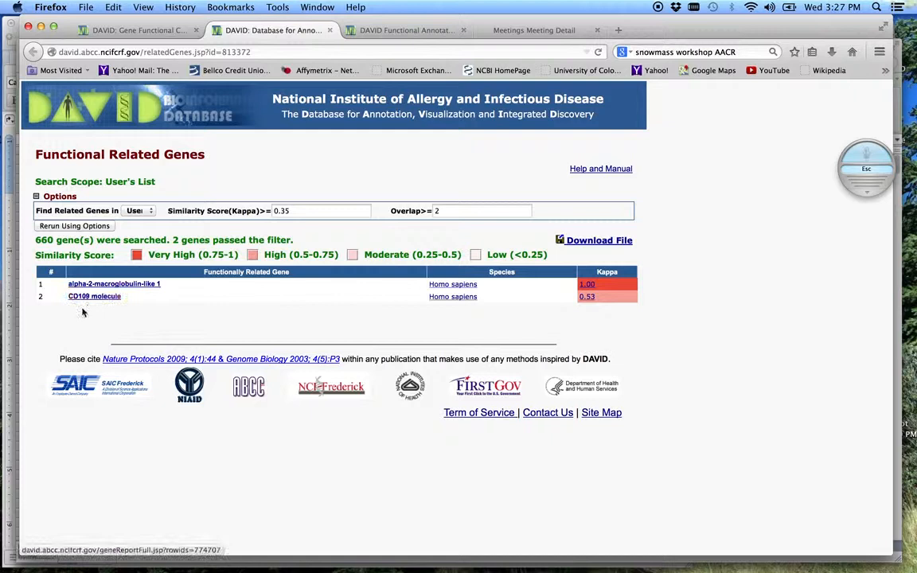
pyautogui.moveTo(94, 297)
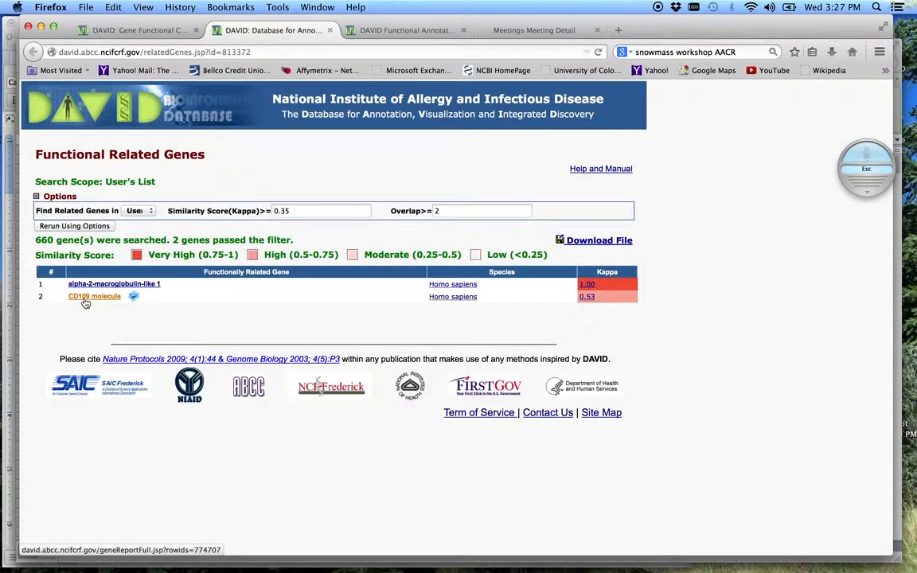
pyautogui.moveTo(560, 330)
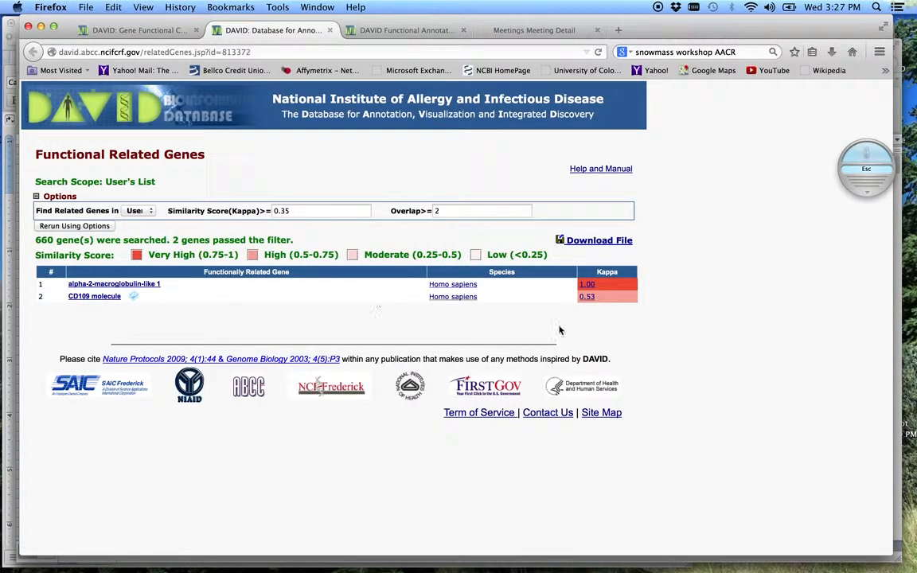
pyautogui.moveTo(590, 309)
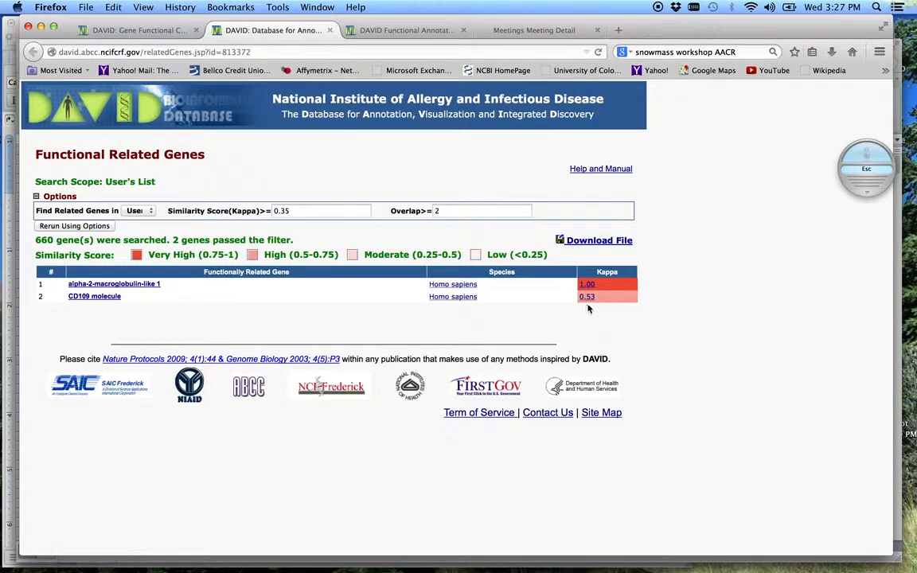
pyautogui.moveTo(500, 360)
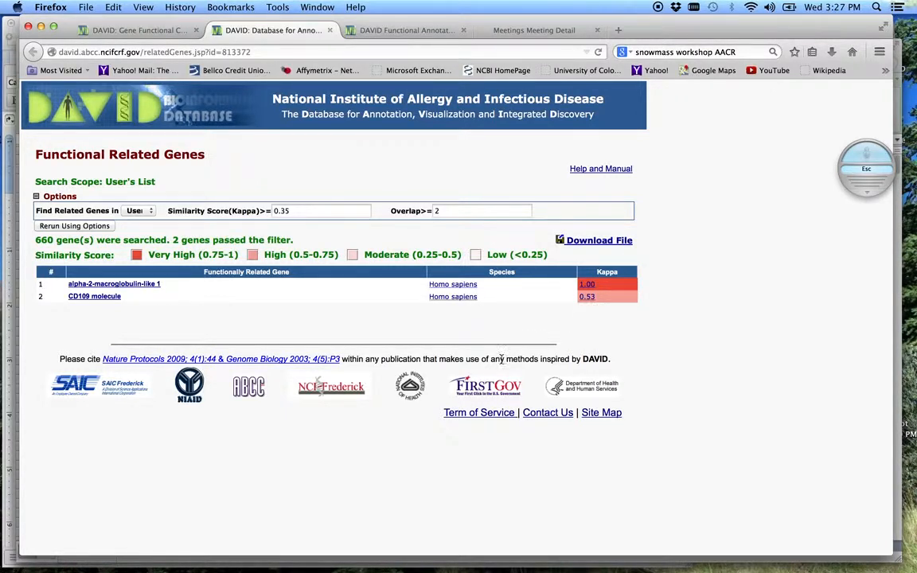
pyautogui.moveTo(336, 374)
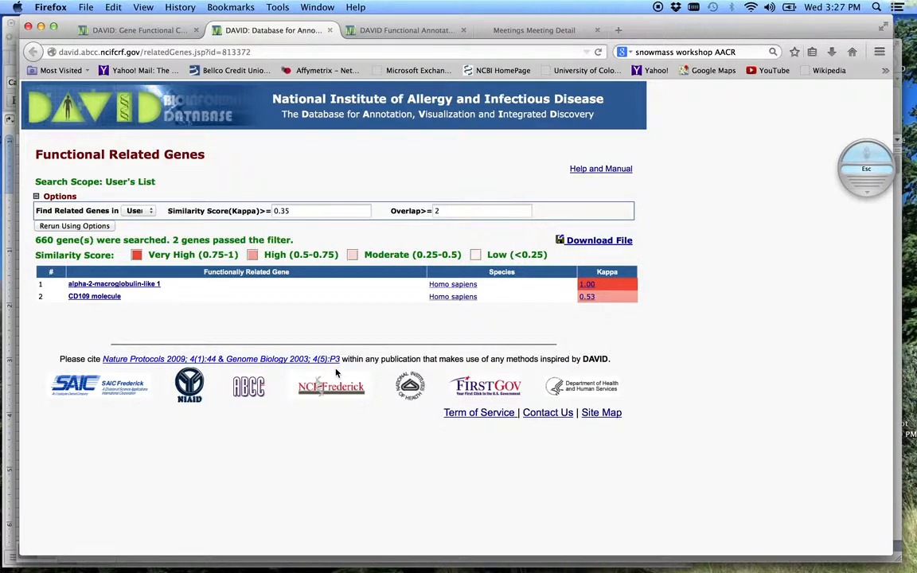
pyautogui.moveTo(320, 70)
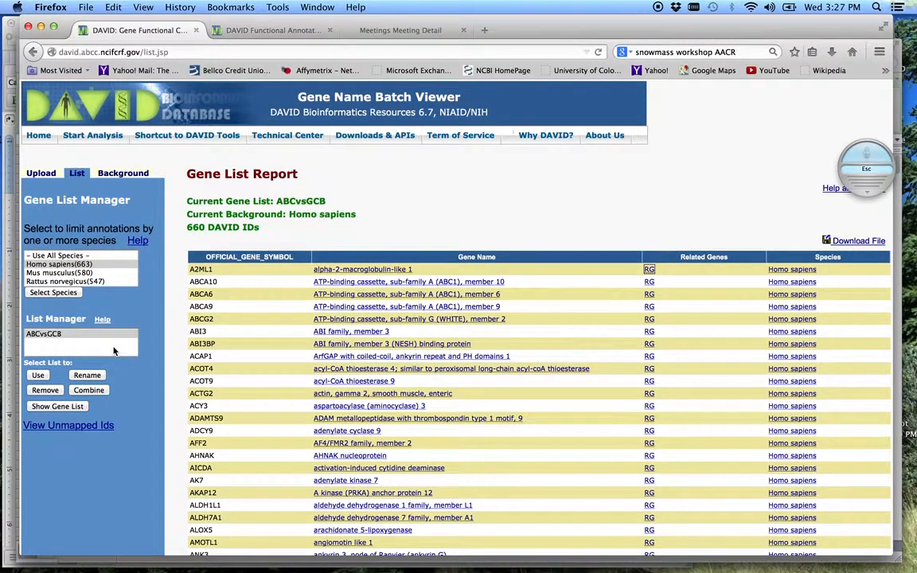
pyautogui.moveTo(92, 134)
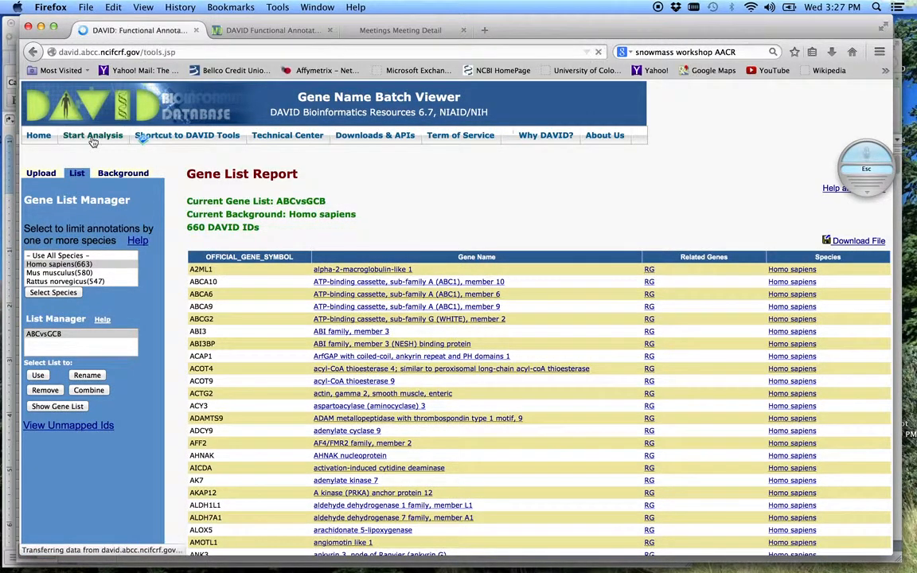
# Run Gene Functional Classification on ABCvsGCB from the Analysis Wizard
pyautogui.click(93, 134)
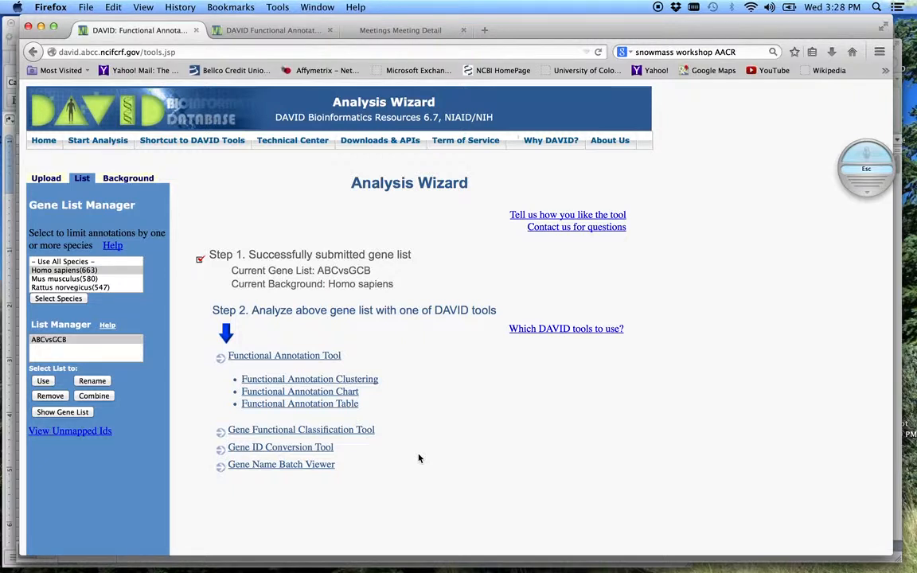
pyautogui.moveTo(328, 433)
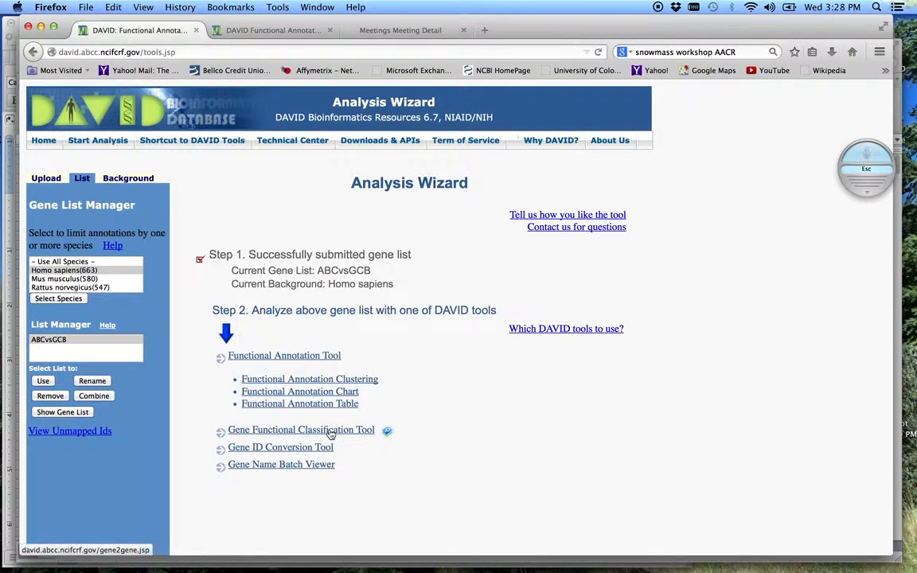
pyautogui.moveTo(323, 435)
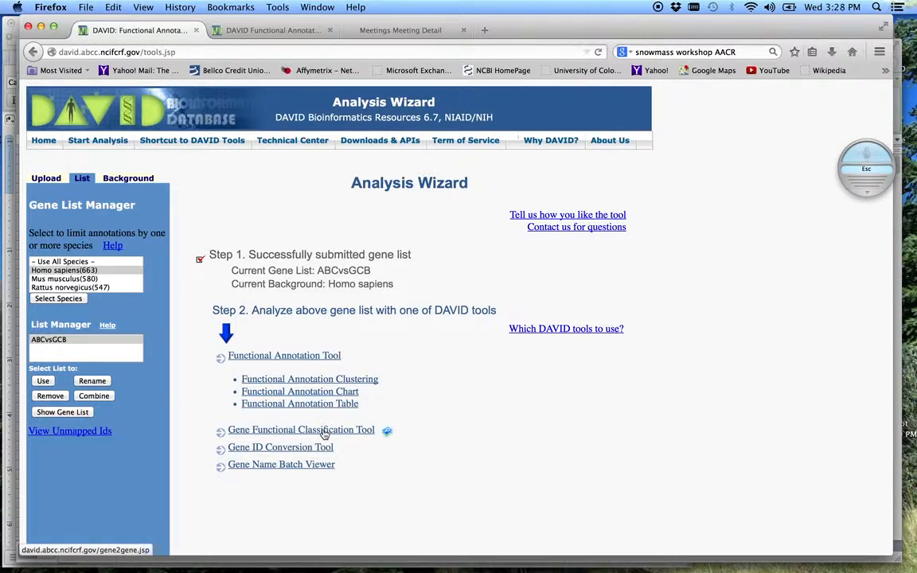
pyautogui.click(301, 430)
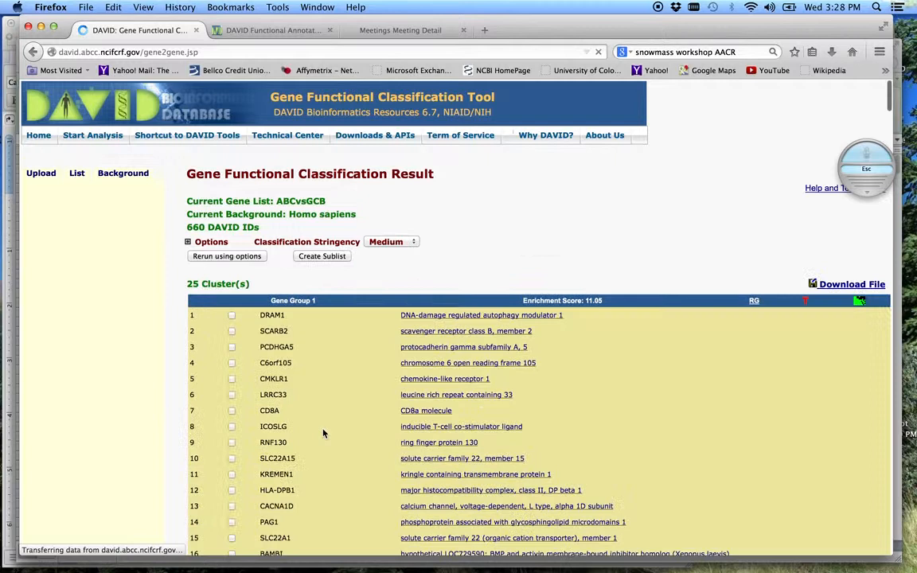
# Set Classification Stringency to High and rerun the clustering
pyautogui.click(77, 172)
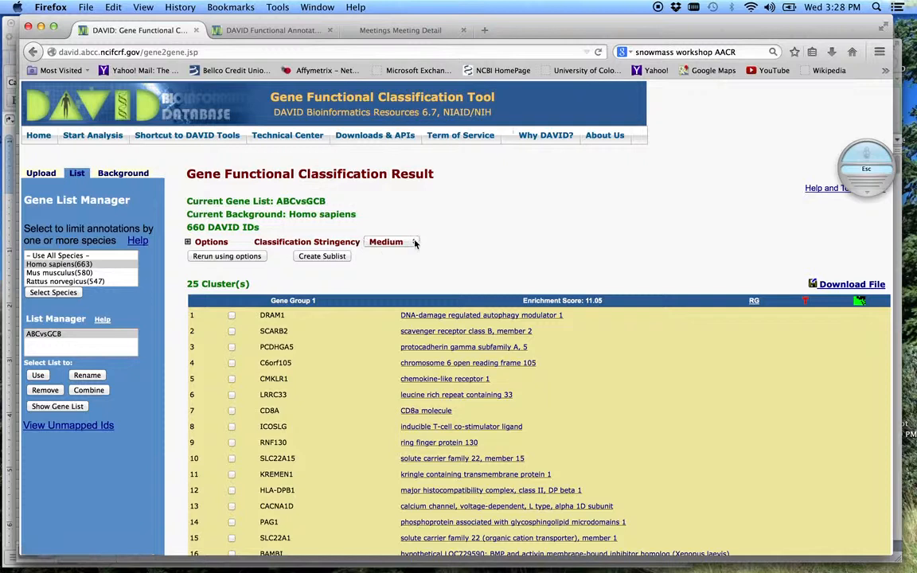
pyautogui.click(392, 242)
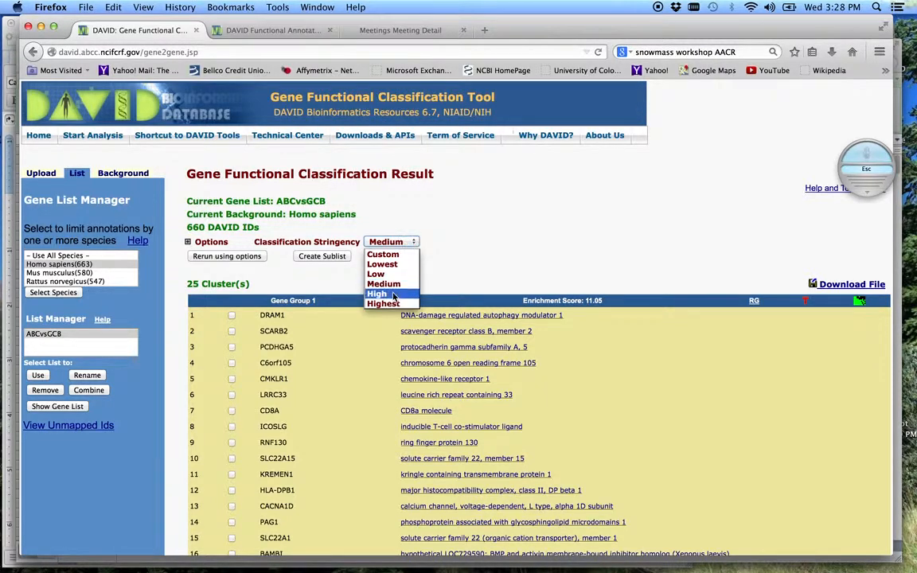
pyautogui.click(376, 293)
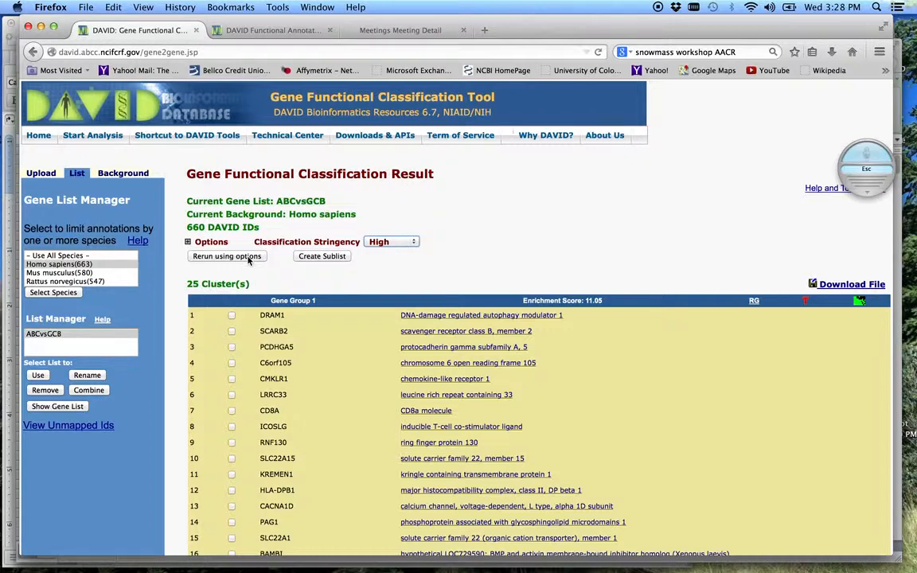
pyautogui.click(226, 254)
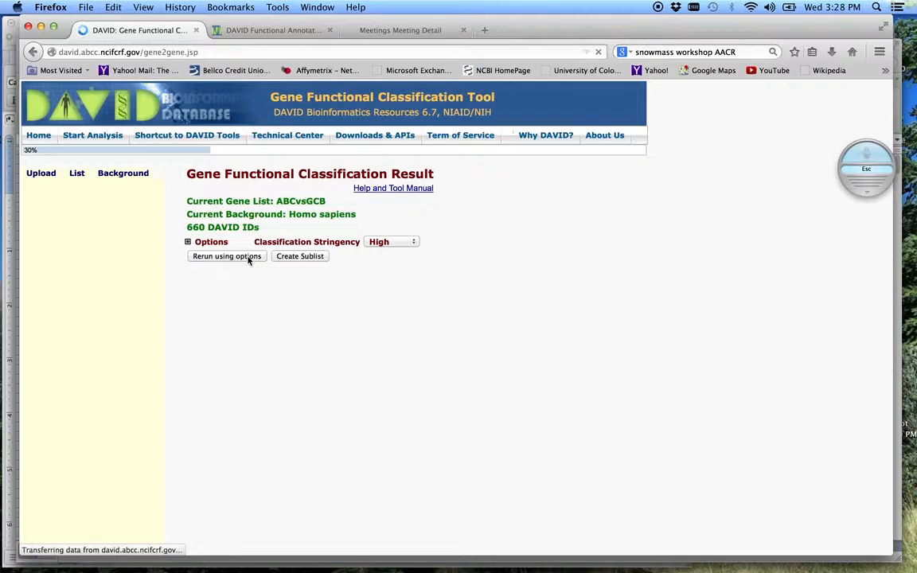
pyautogui.click(226, 255)
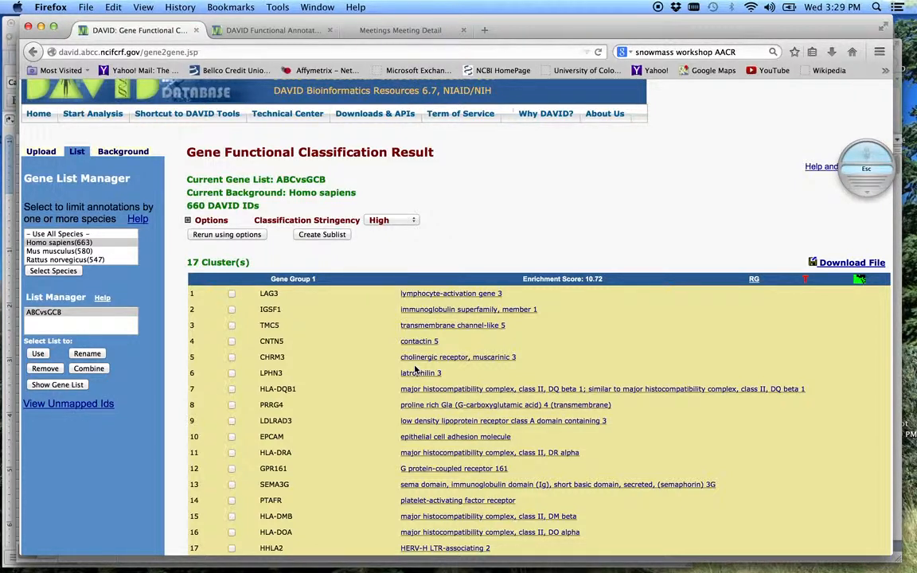
pyautogui.moveTo(374, 359)
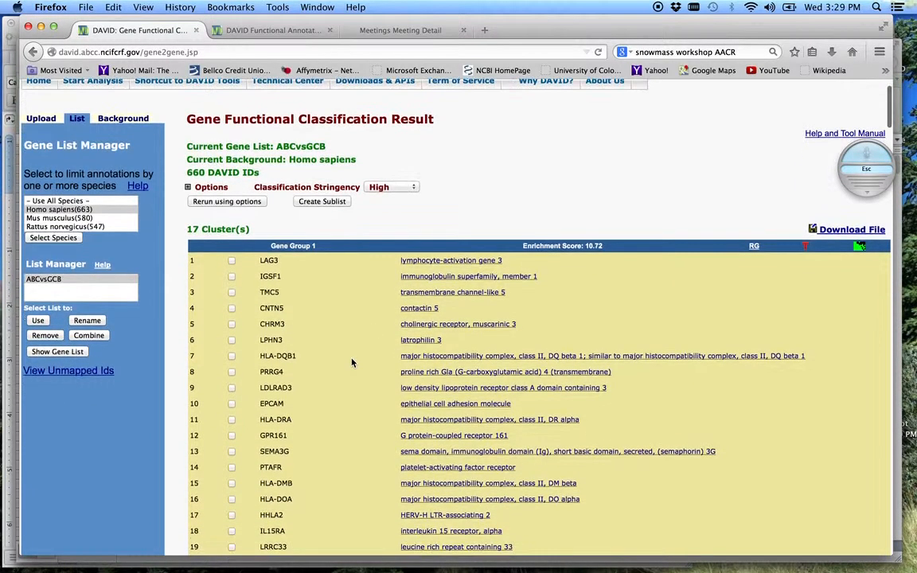
pyautogui.scroll(3)
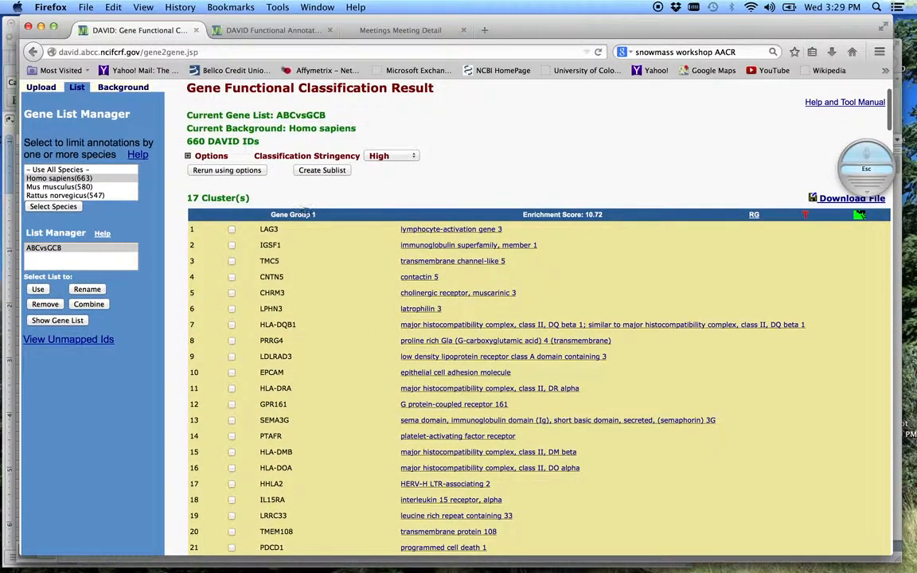
pyautogui.moveTo(541, 229)
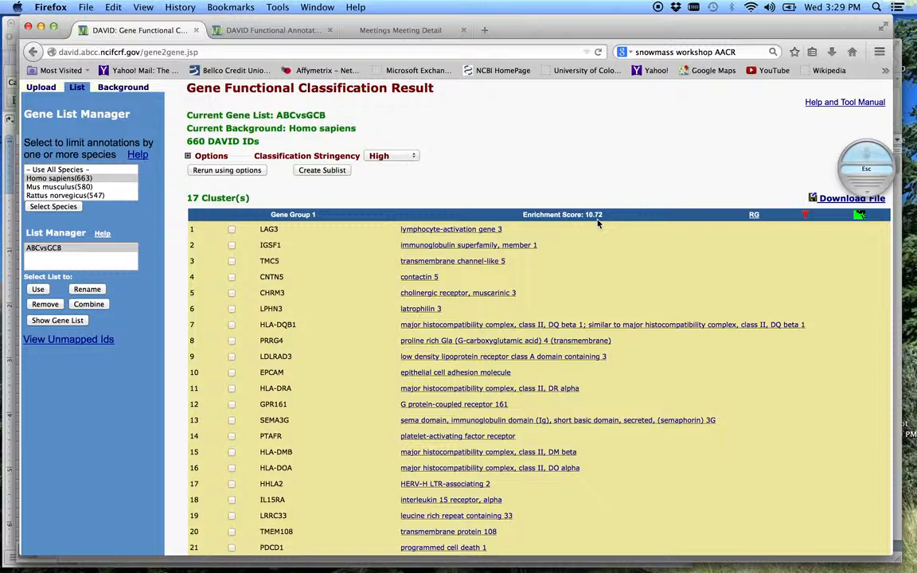
pyautogui.moveTo(596, 236)
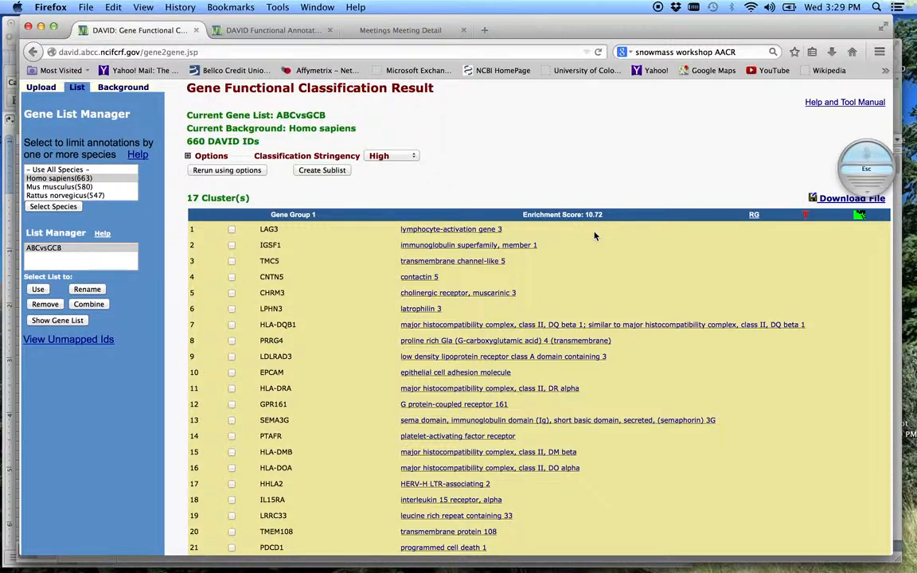
pyautogui.moveTo(468, 245)
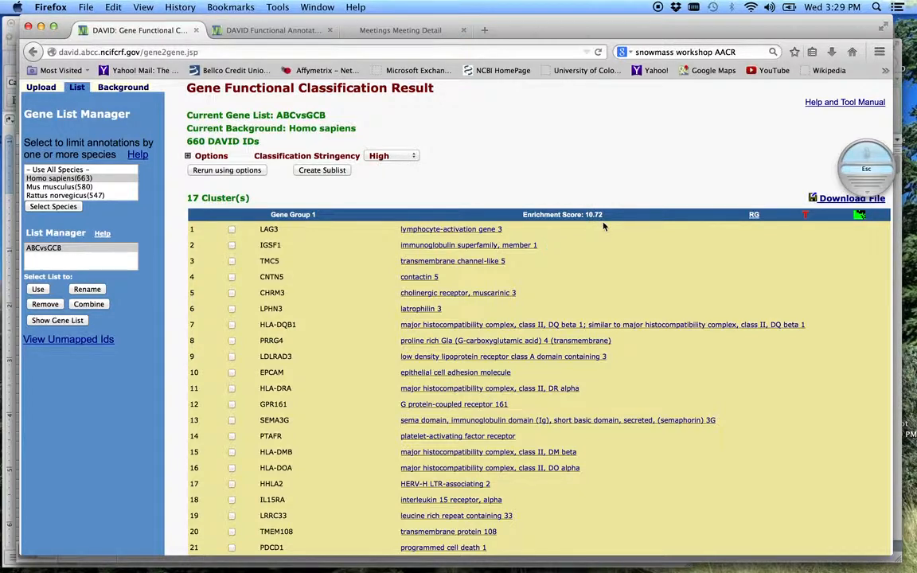
pyautogui.moveTo(669, 246)
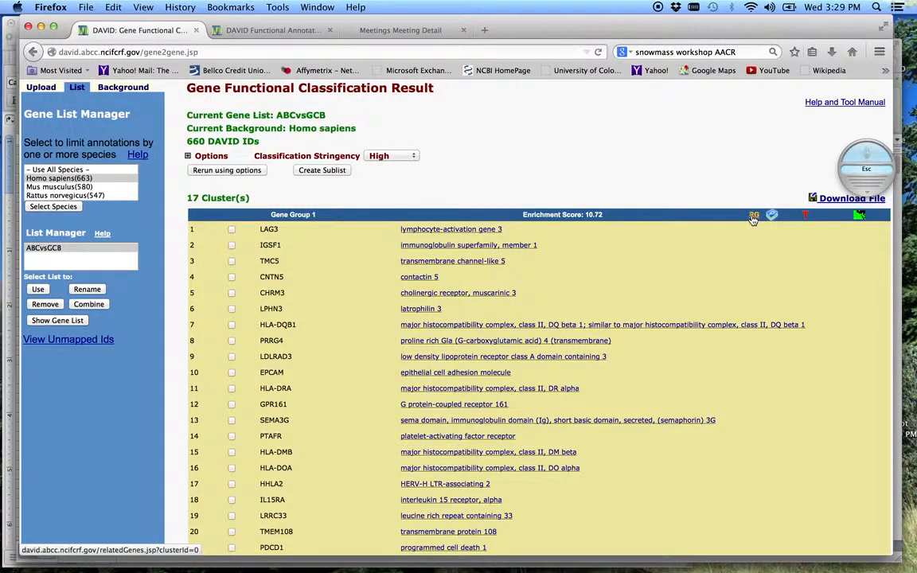
# Show the functionally related genes for Gene Group 1 via its RG link
pyautogui.click(751, 216)
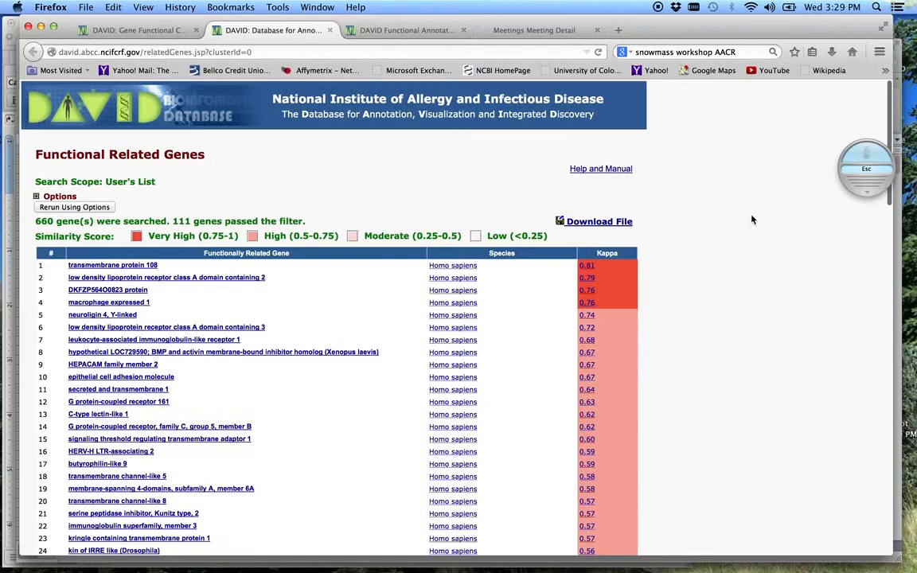
pyautogui.scroll(-3)
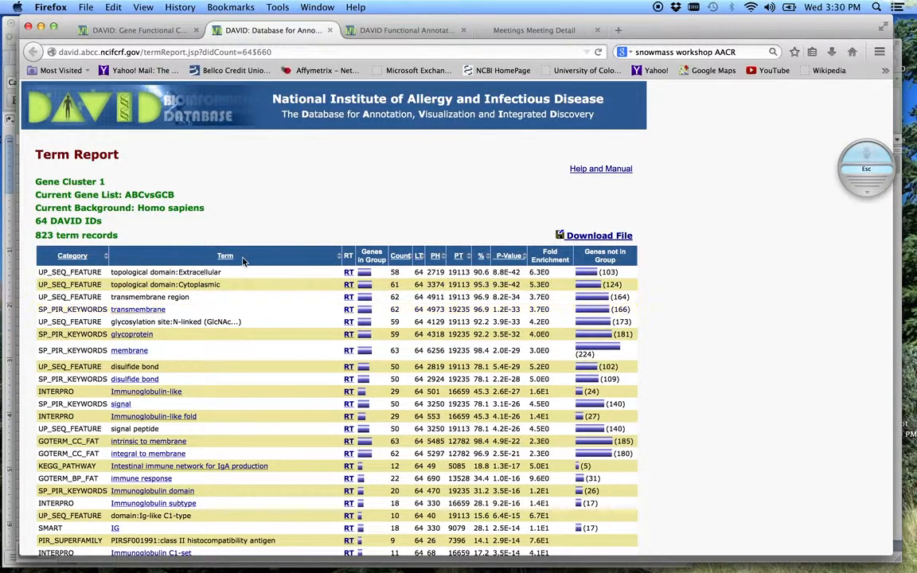
# List the 58 genes annotated with topological domain:Extracellular
pyautogui.scroll(-3)
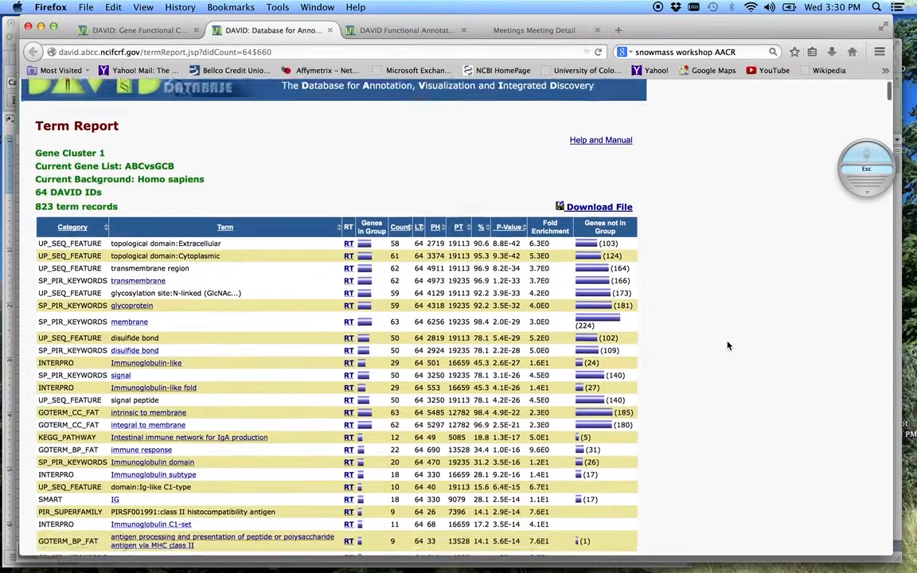
pyautogui.scroll(3)
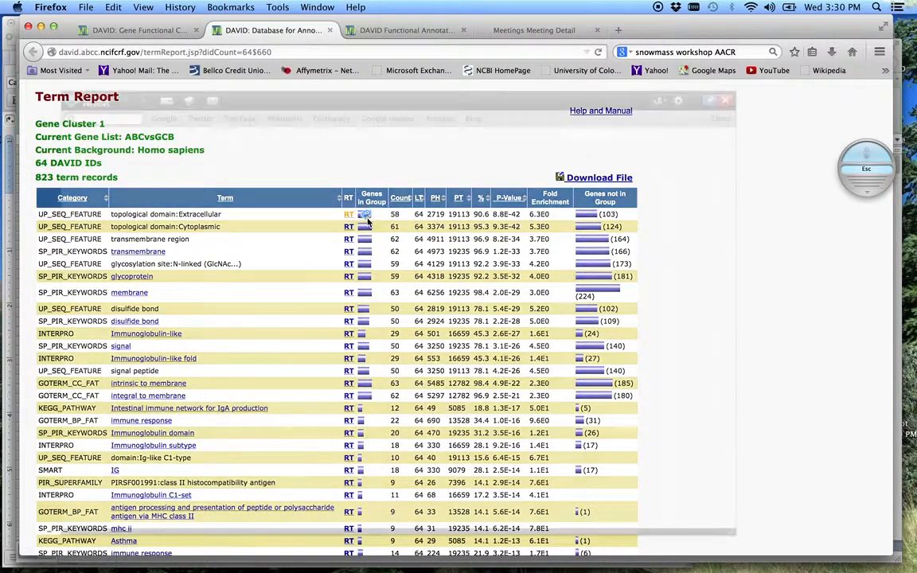
pyautogui.click(347, 213)
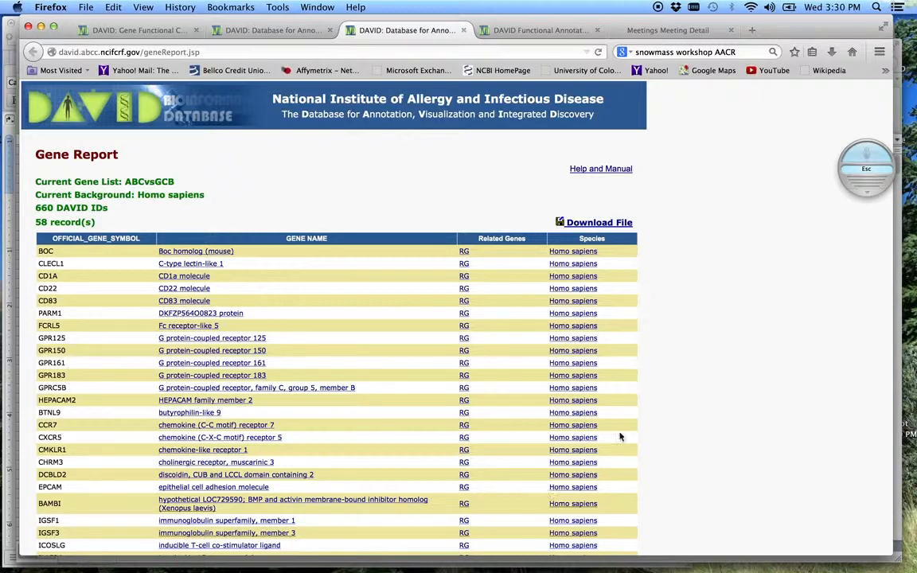
# Switch to the 103-record Gene Report listing ABCG2, ATP8B4 and CD226
pyautogui.scroll(-3)
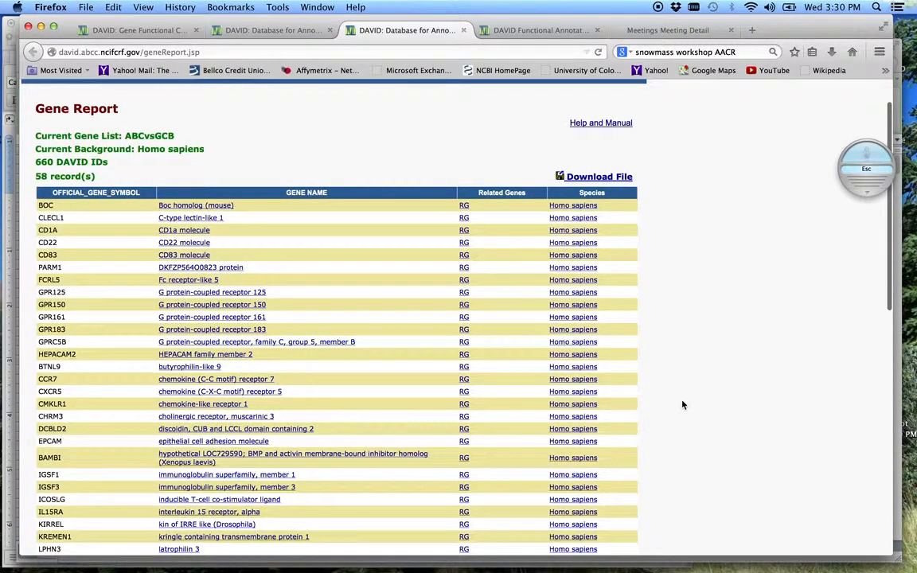
pyautogui.scroll(3)
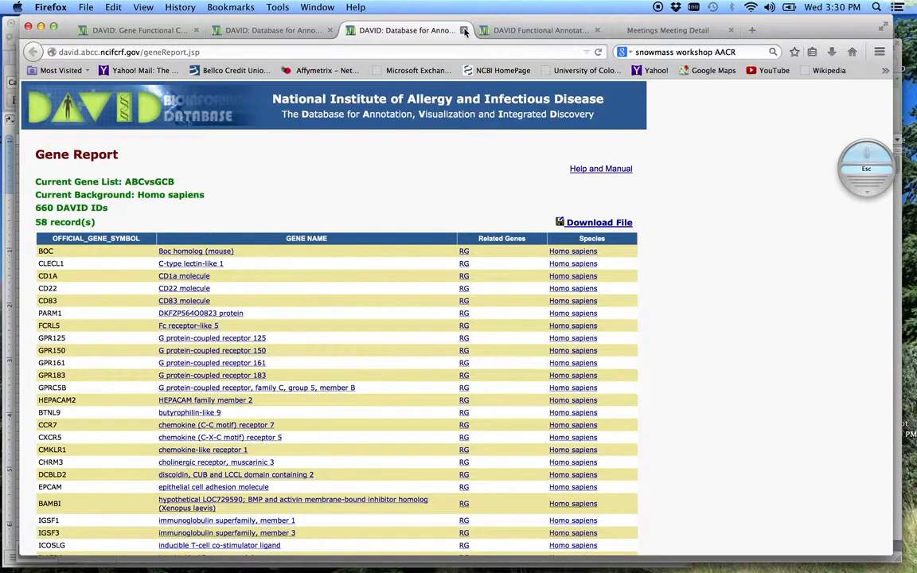
pyautogui.click(465, 31)
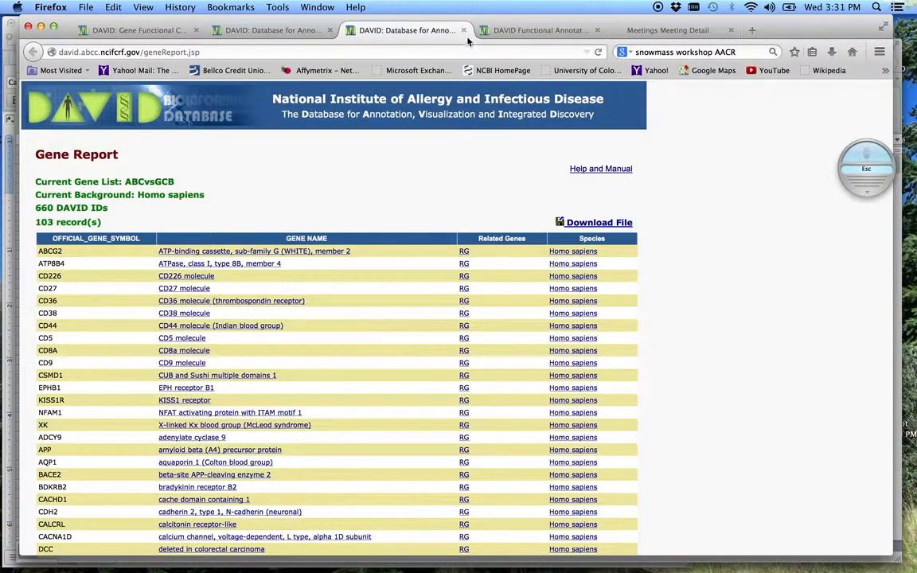
# Go back via the cluster 1 term report to the 17-cluster High-stringency classification result
pyautogui.click(131, 30)
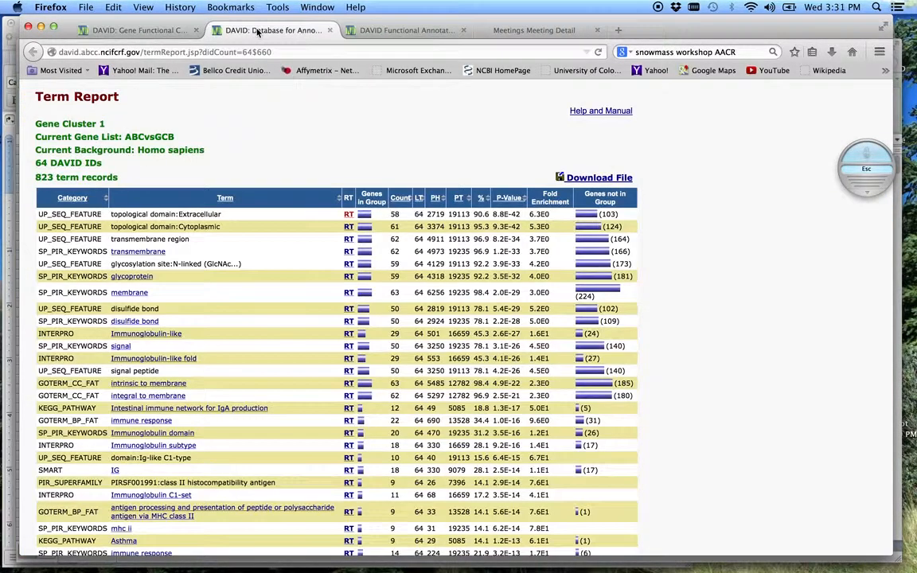
pyautogui.moveTo(661, 213)
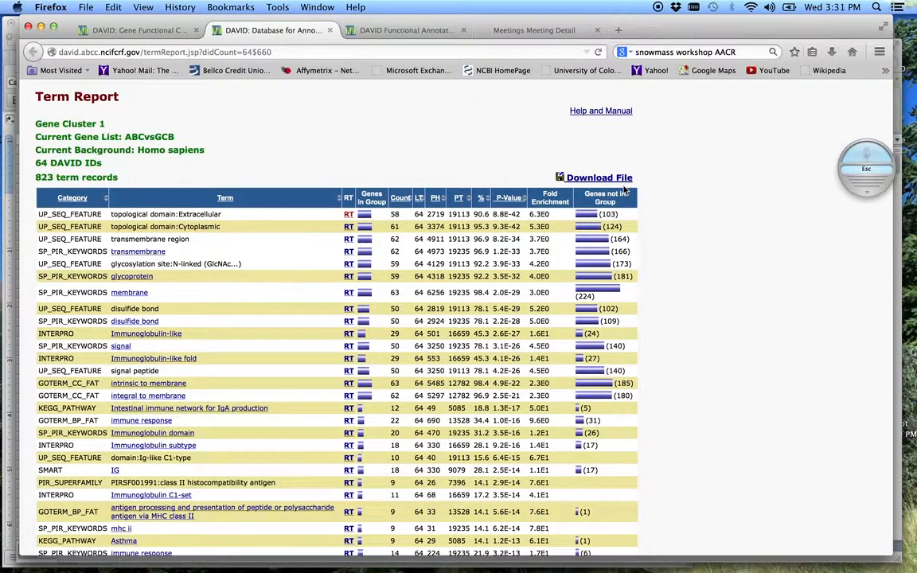
pyautogui.moveTo(599, 178)
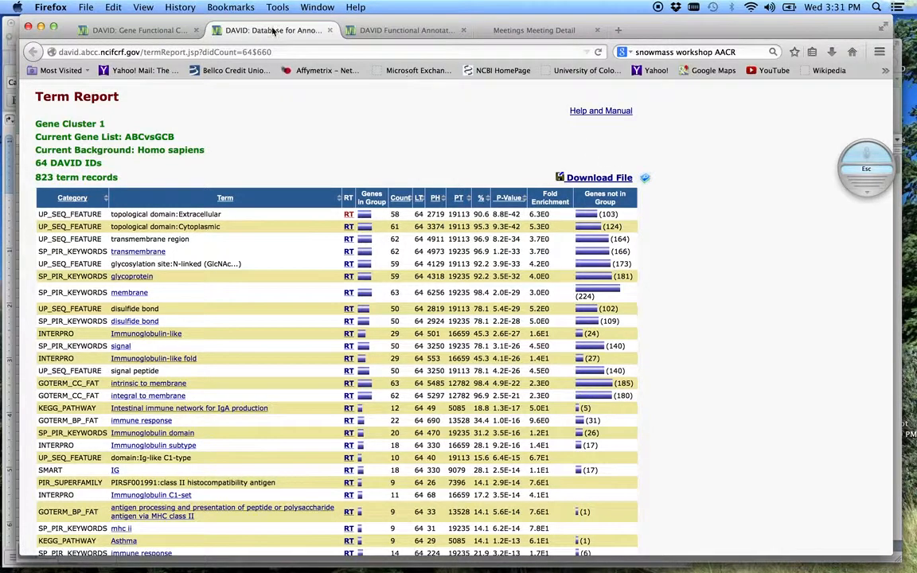
pyautogui.moveTo(140, 30)
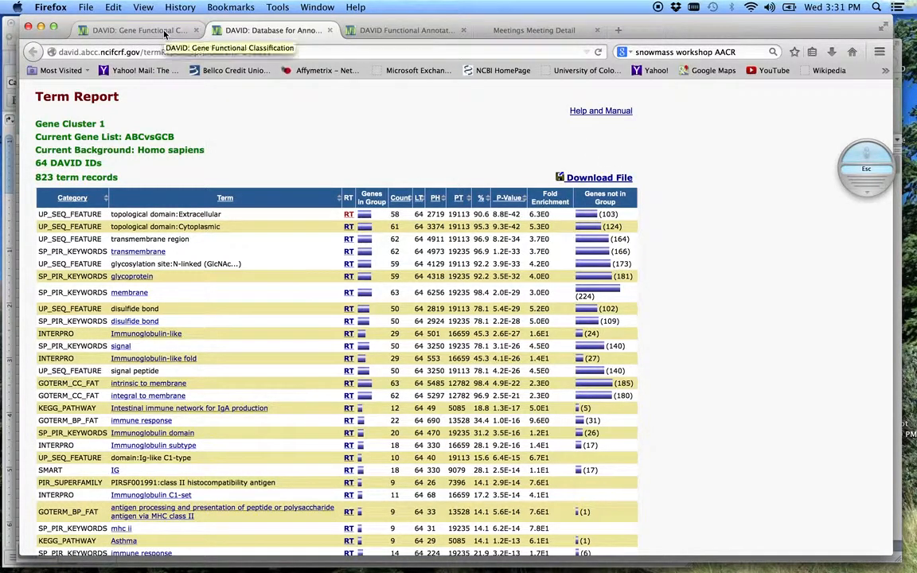
pyautogui.click(128, 29)
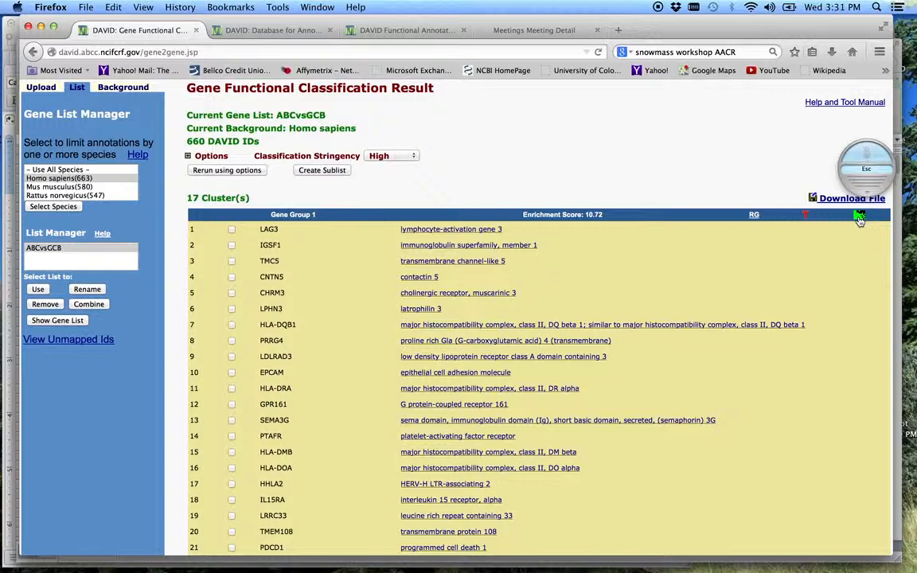
# Launch cluster 1's 2D heatmap viewer, accepting the Security Warning risk and allowing it to run
pyautogui.click(860, 216)
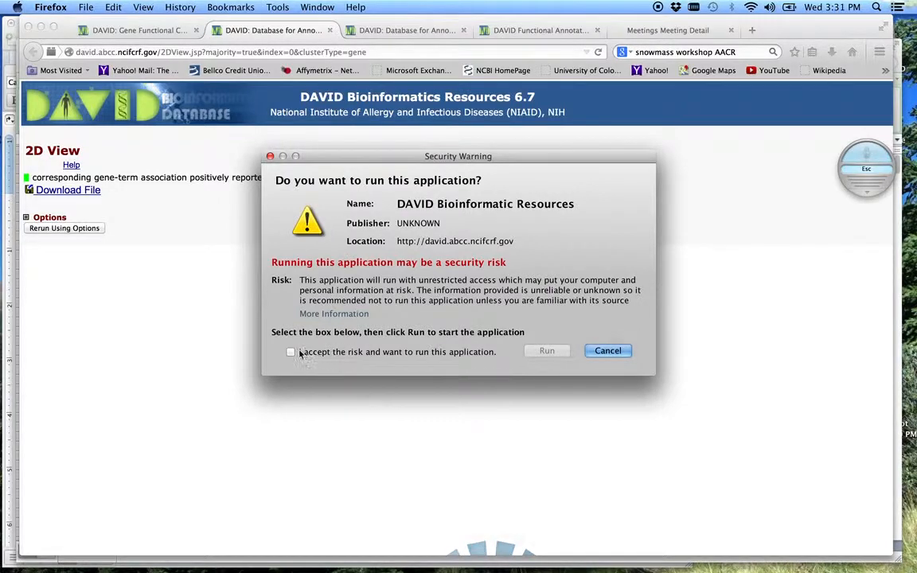
pyautogui.click(290, 352)
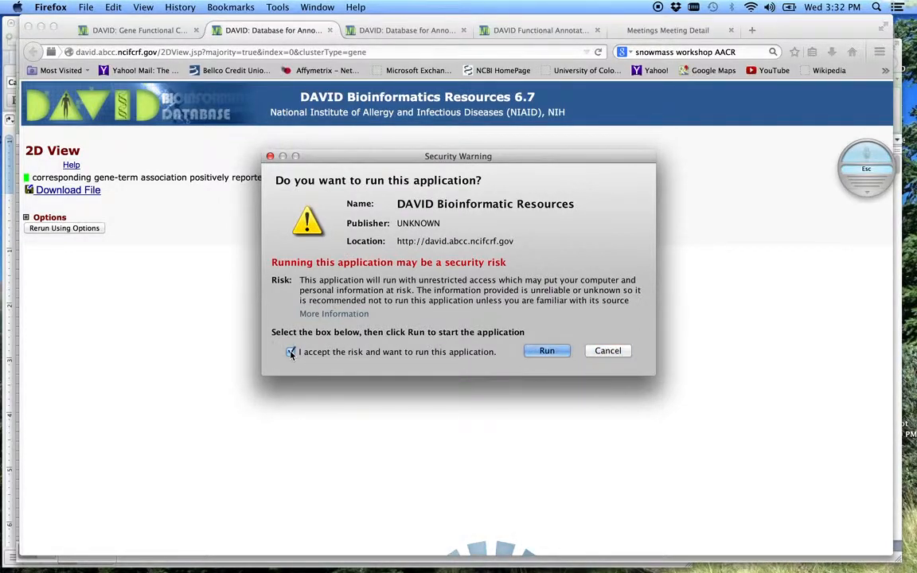
pyautogui.click(290, 351)
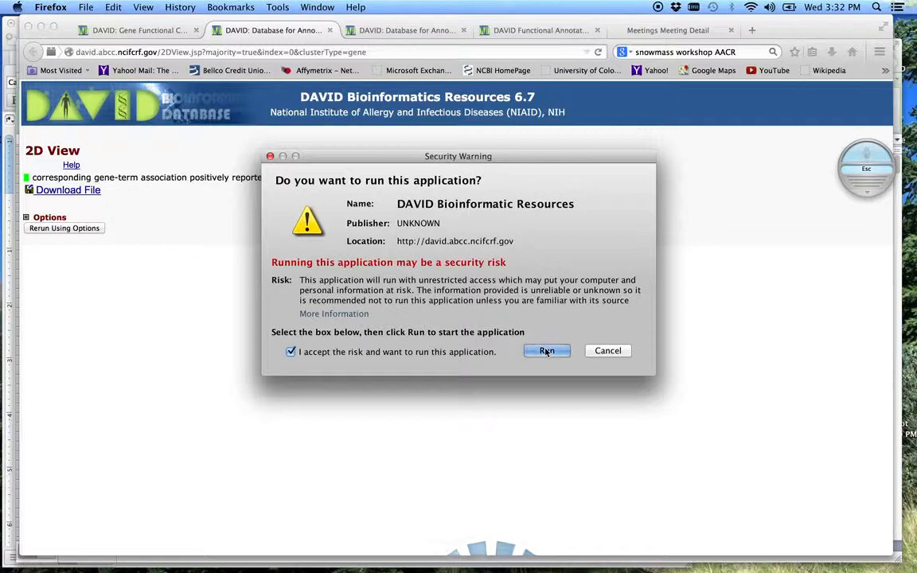
pyautogui.click(548, 351)
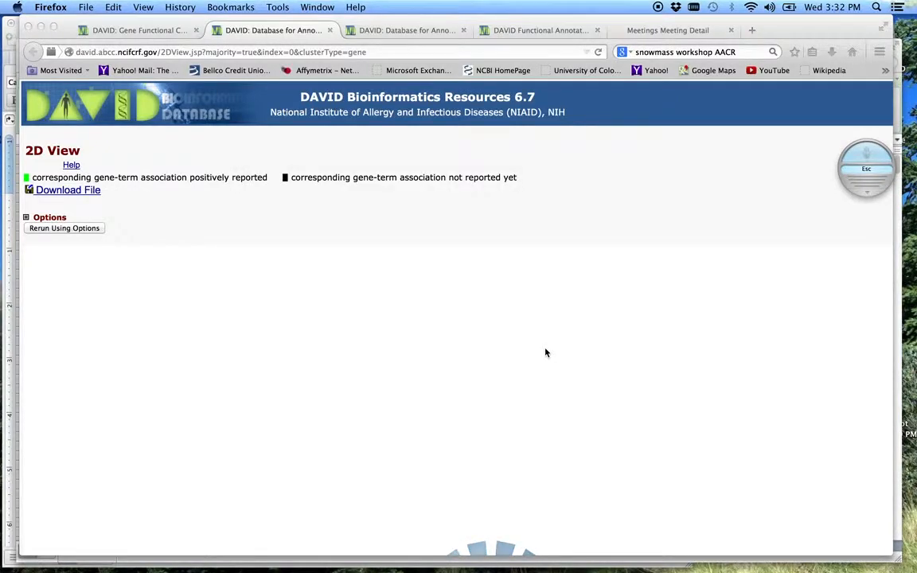
pyautogui.click(63, 230)
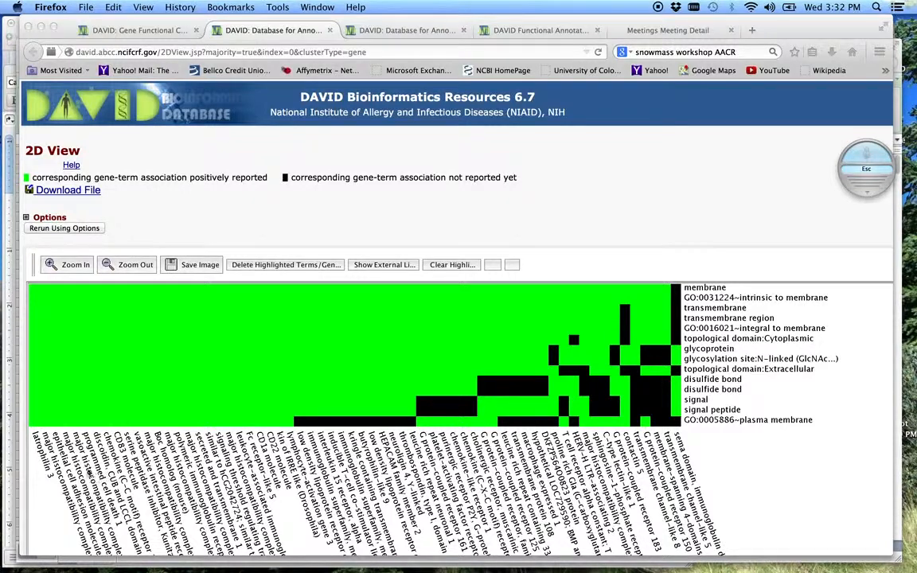
pyautogui.moveTo(32, 443)
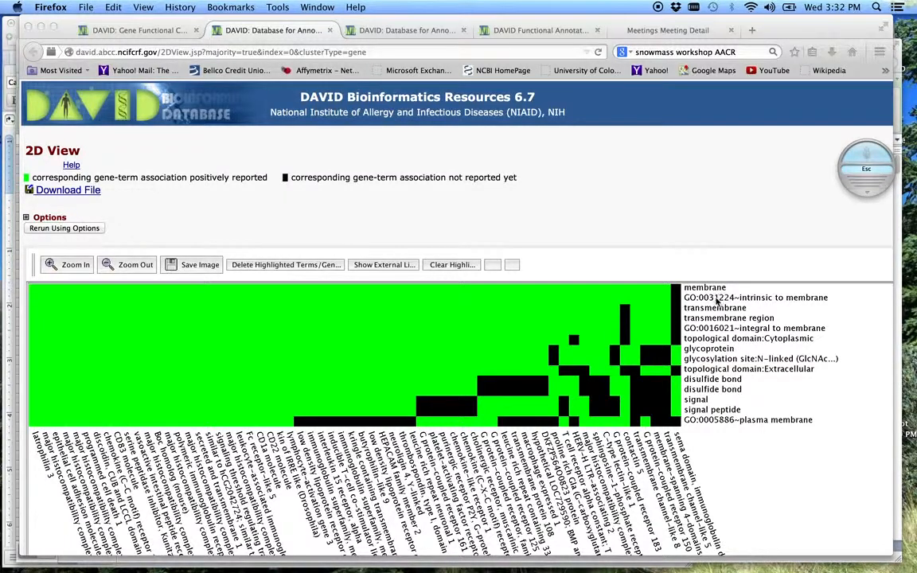
pyautogui.moveTo(713, 390)
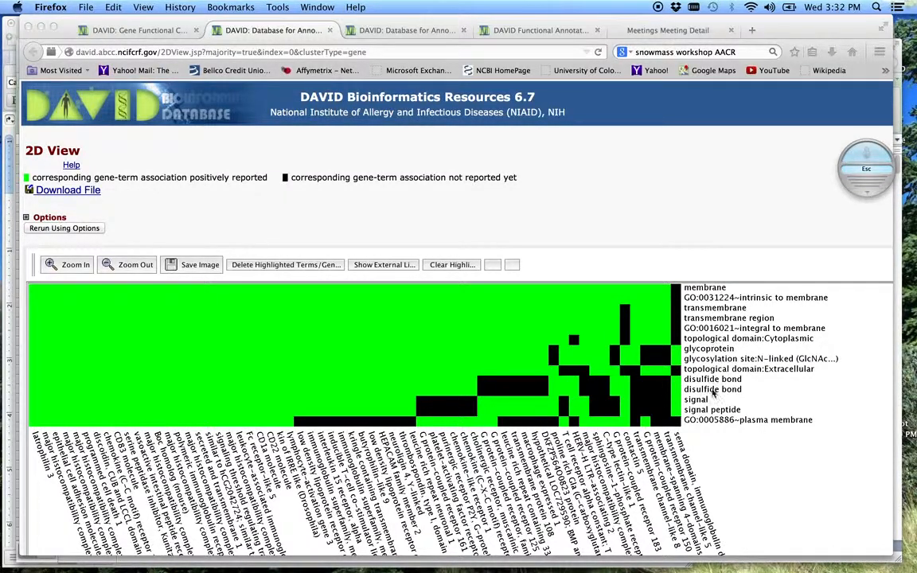
pyautogui.moveTo(703, 277)
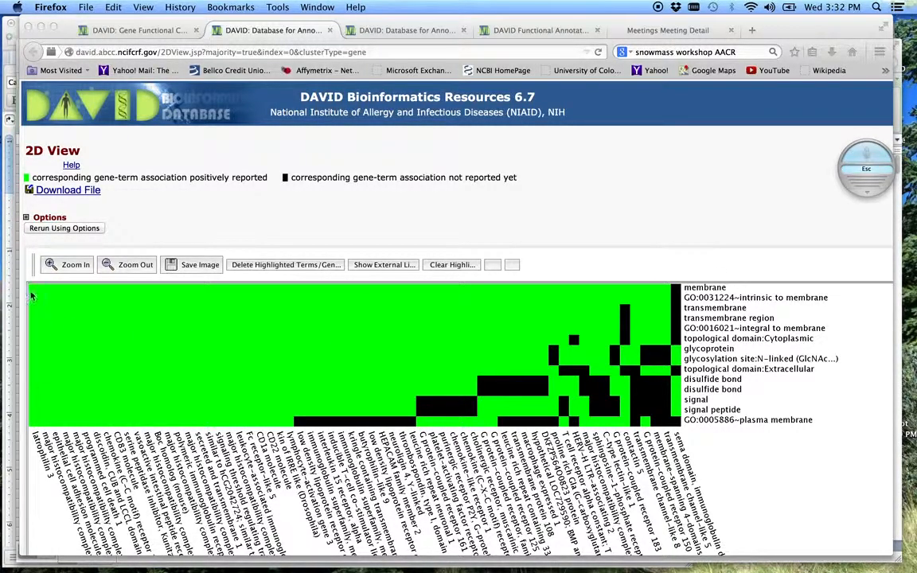
pyautogui.moveTo(586, 358)
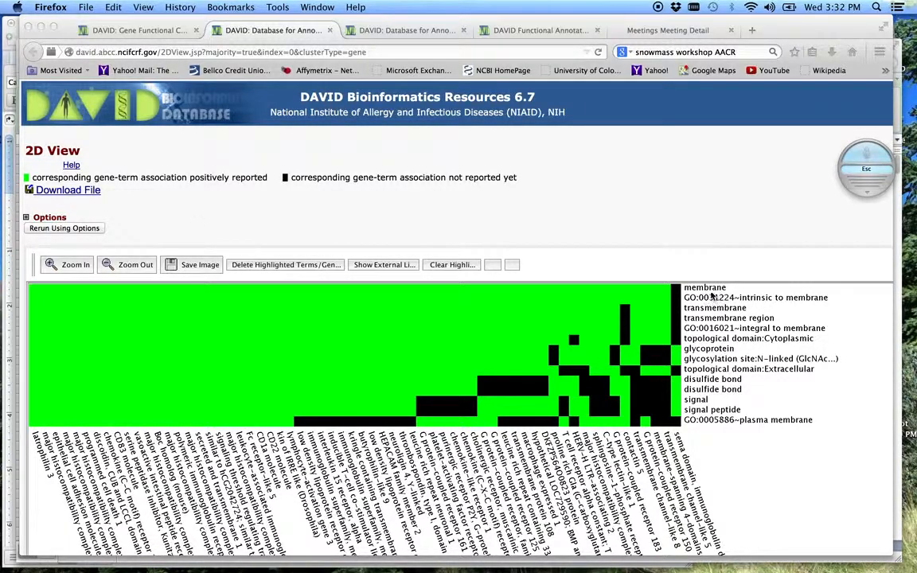
pyautogui.moveTo(72, 370)
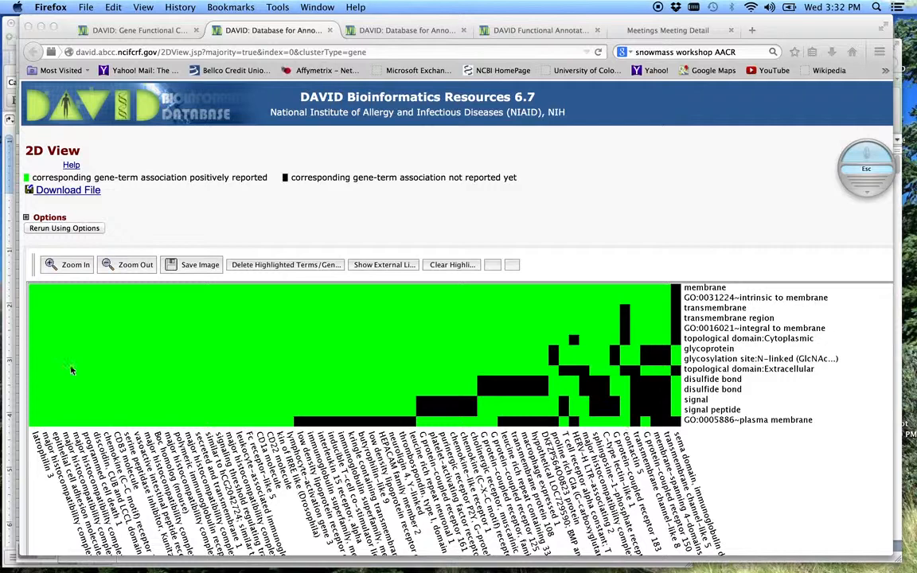
pyautogui.moveTo(298, 338)
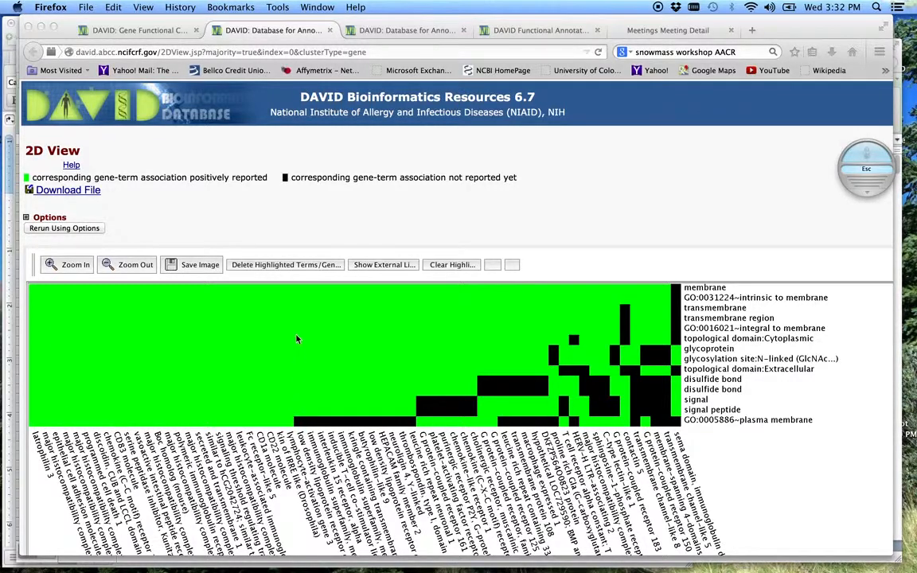
pyautogui.moveTo(106, 462)
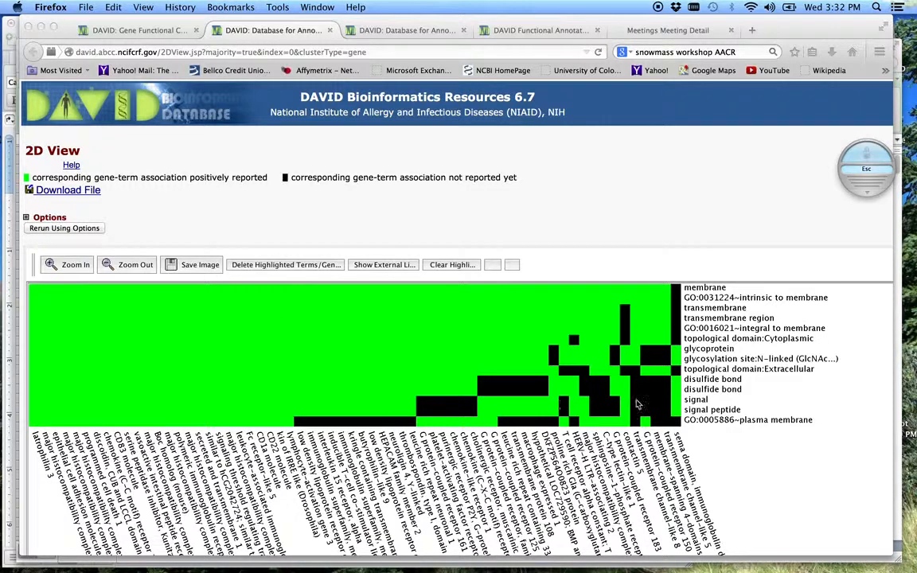
pyautogui.moveTo(793, 270)
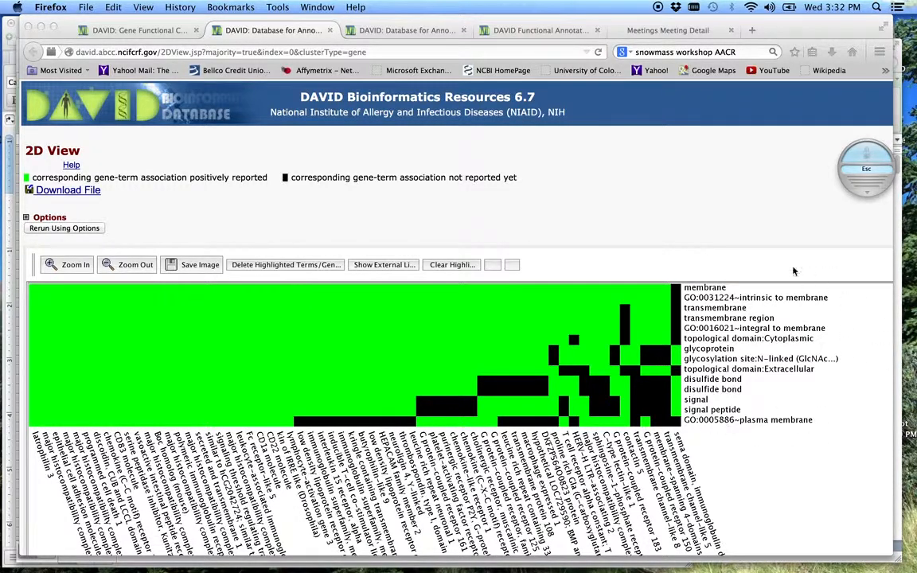
pyautogui.moveTo(675, 330)
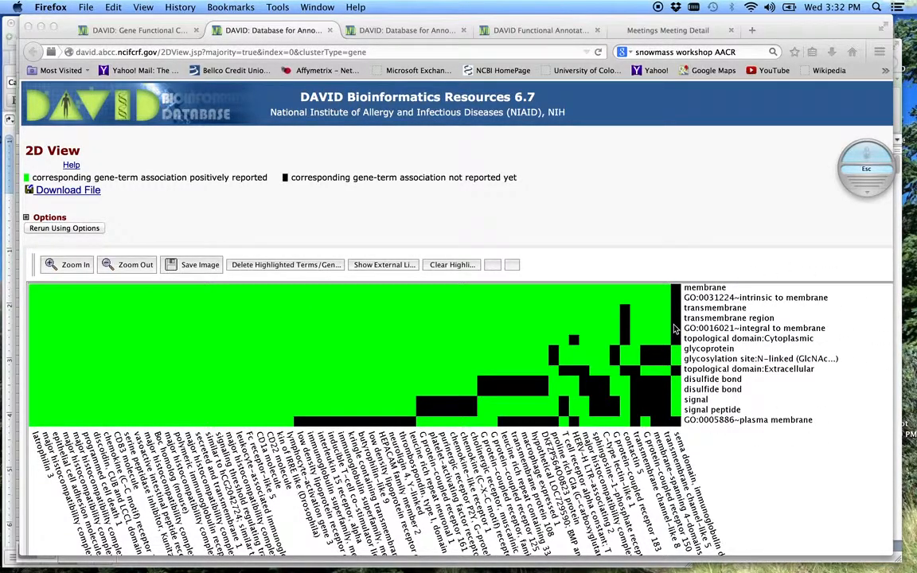
pyautogui.moveTo(669, 350)
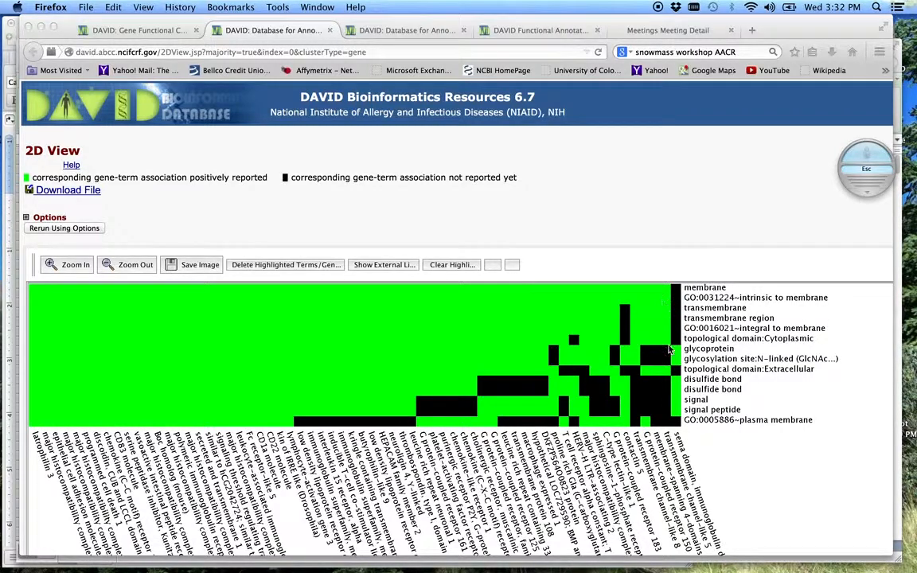
pyautogui.moveTo(283, 429)
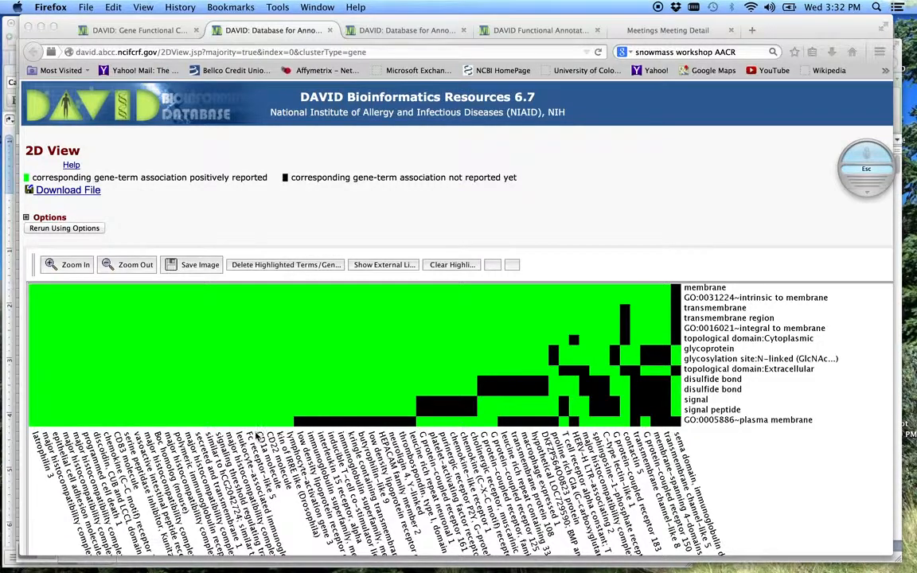
pyautogui.moveTo(316, 395)
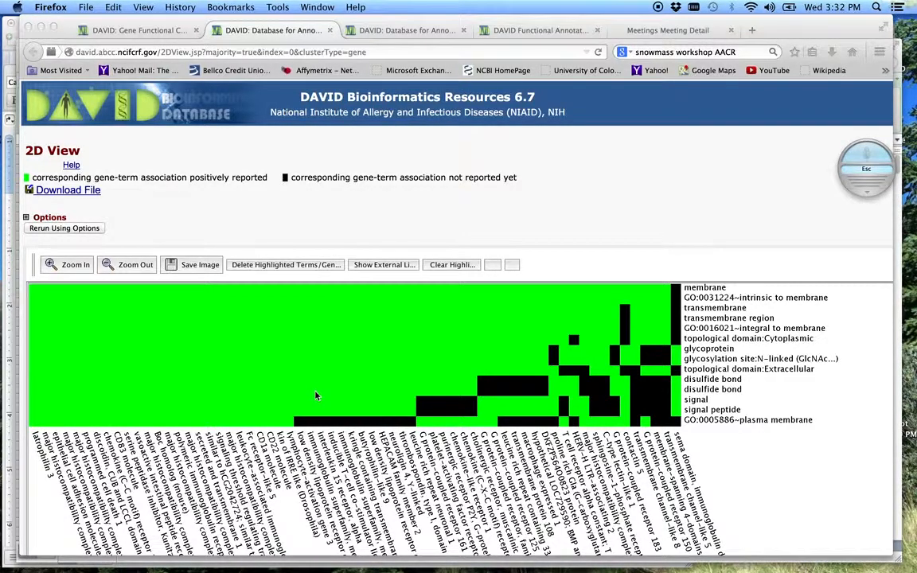
pyautogui.moveTo(778, 382)
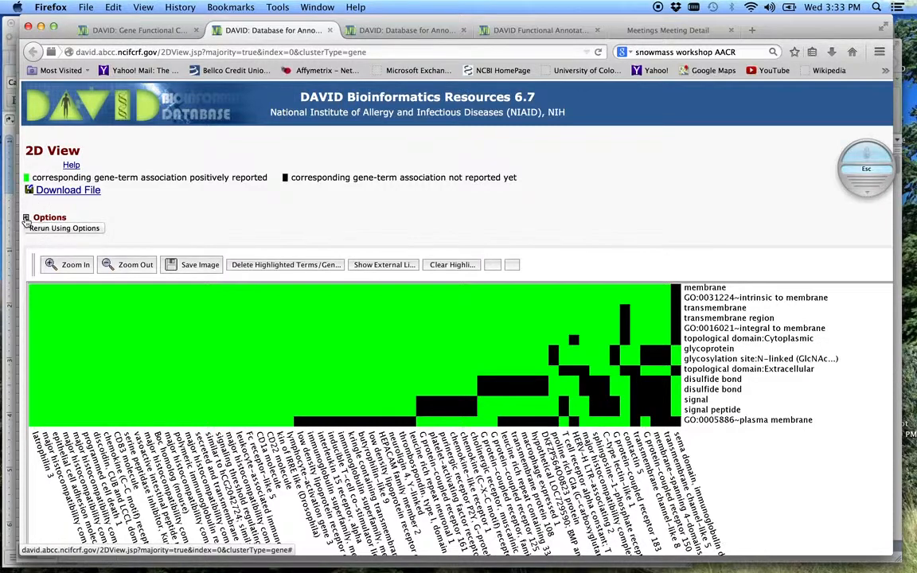
# Set the heatmap Orientation to horizontal so genes list as rows, and scroll through them
pyautogui.click(49, 216)
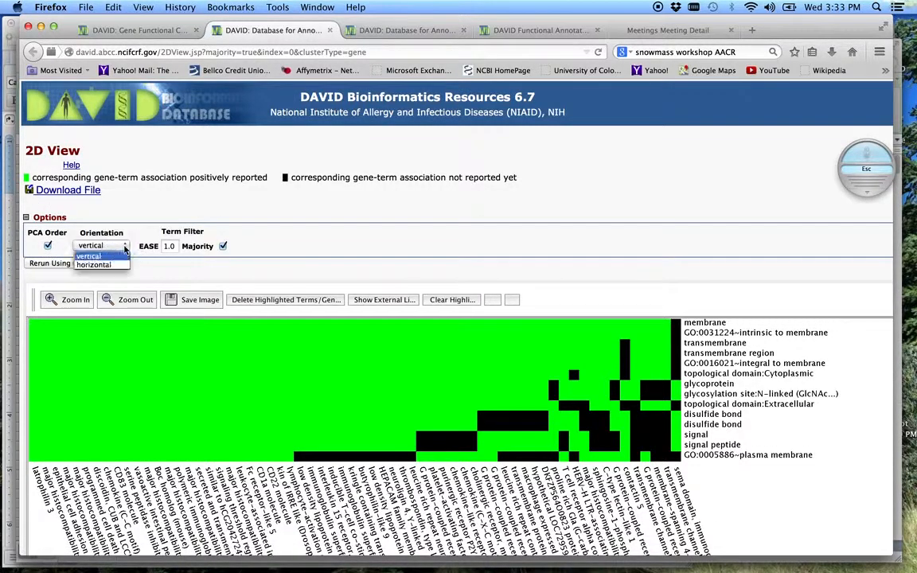
pyautogui.click(98, 264)
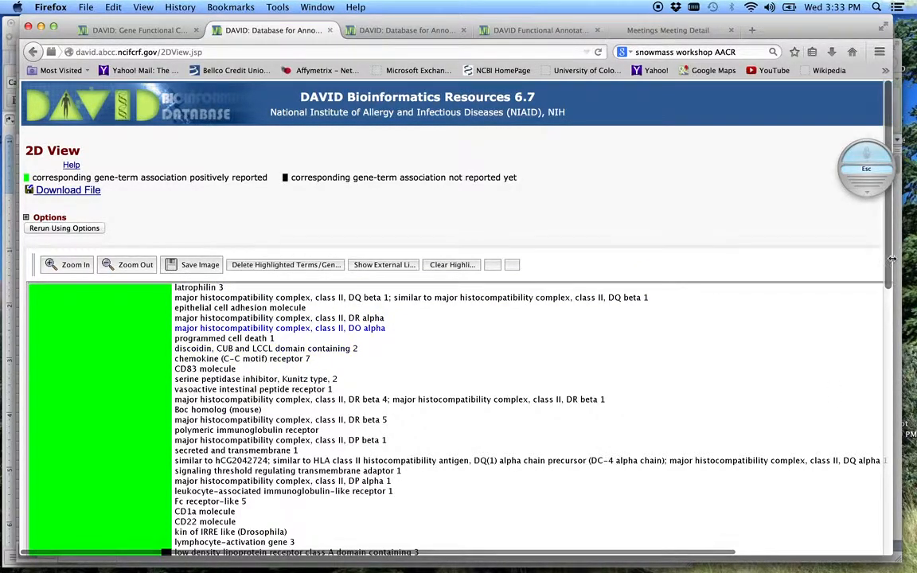
pyautogui.scroll(-3)
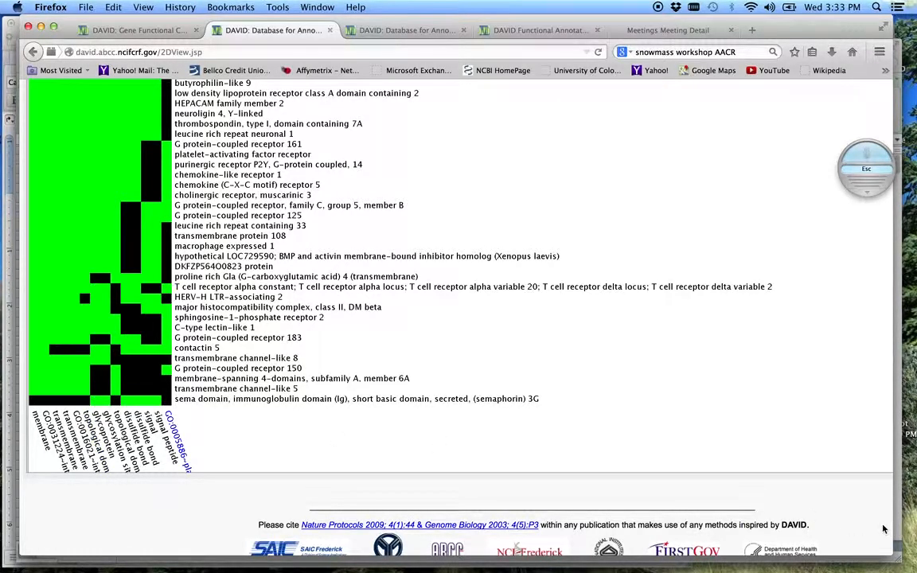
pyautogui.moveTo(252, 475)
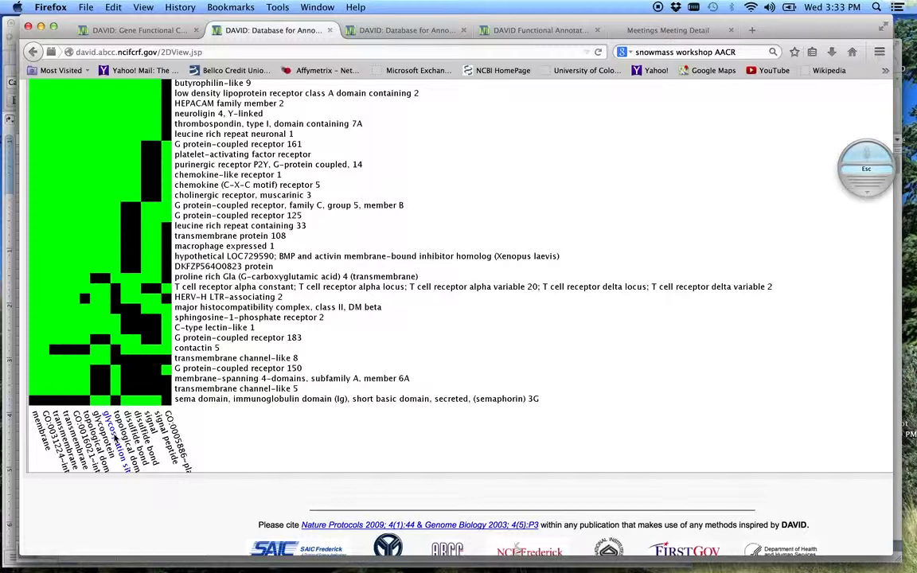
pyautogui.moveTo(398, 486)
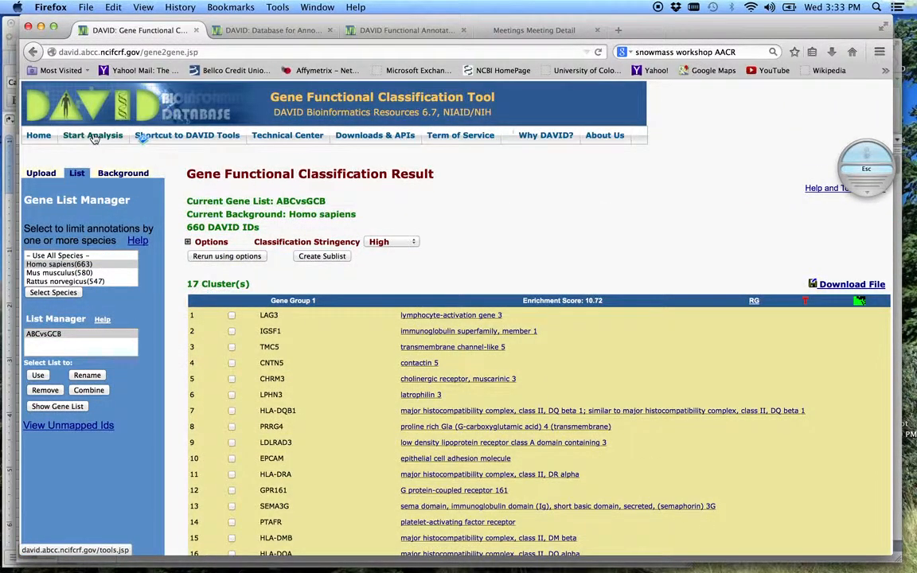
# Return to the Analysis Wizard via Start Analysis for the ABCvsGCB gene list
pyautogui.click(93, 134)
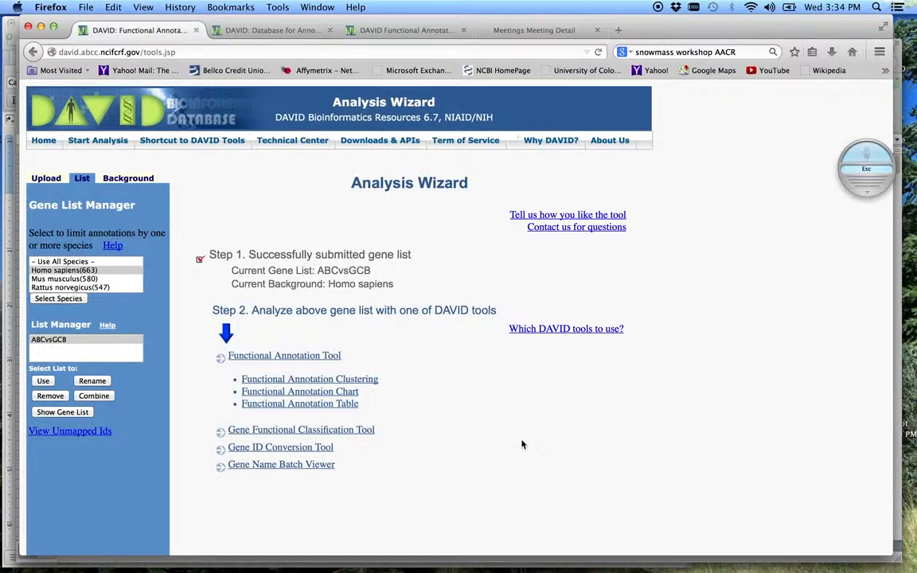
pyautogui.moveTo(452, 384)
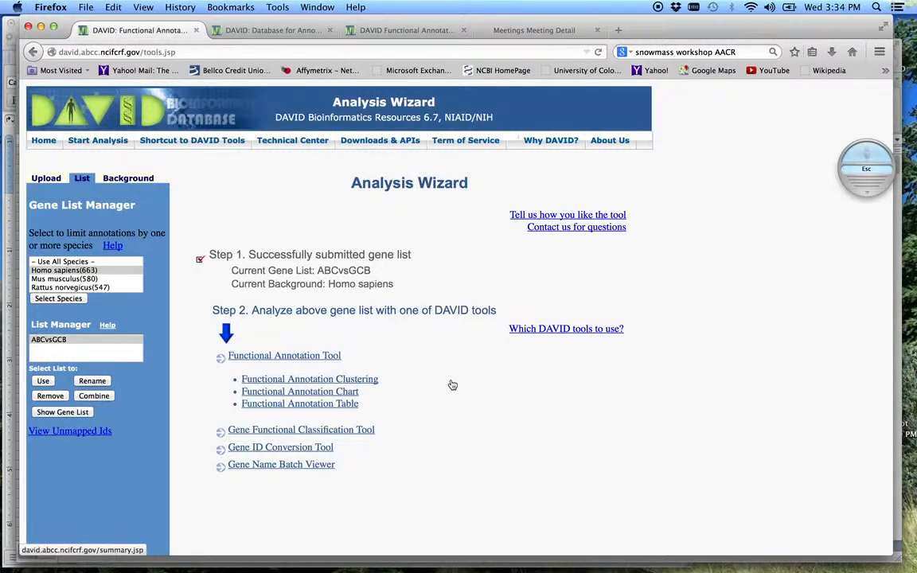
pyautogui.moveTo(478, 370)
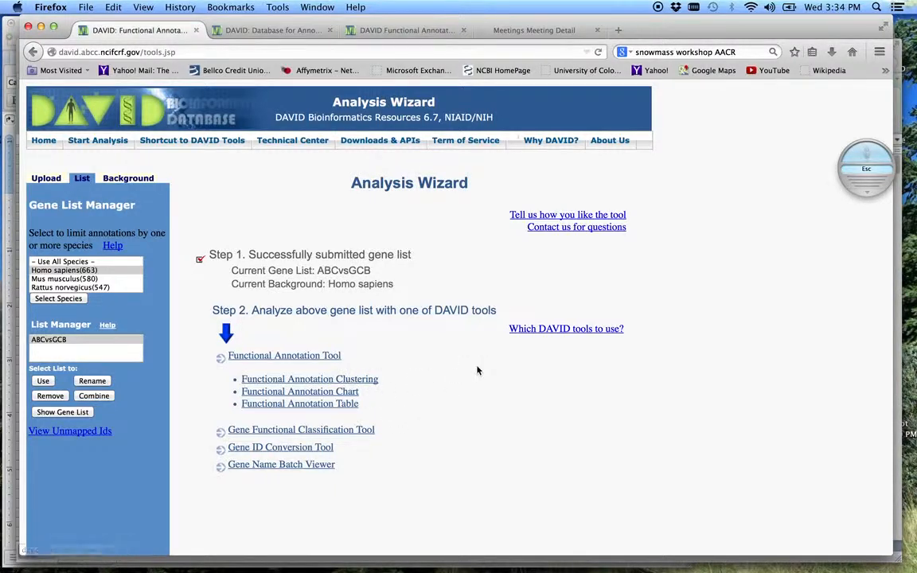
pyautogui.moveTo(334, 325)
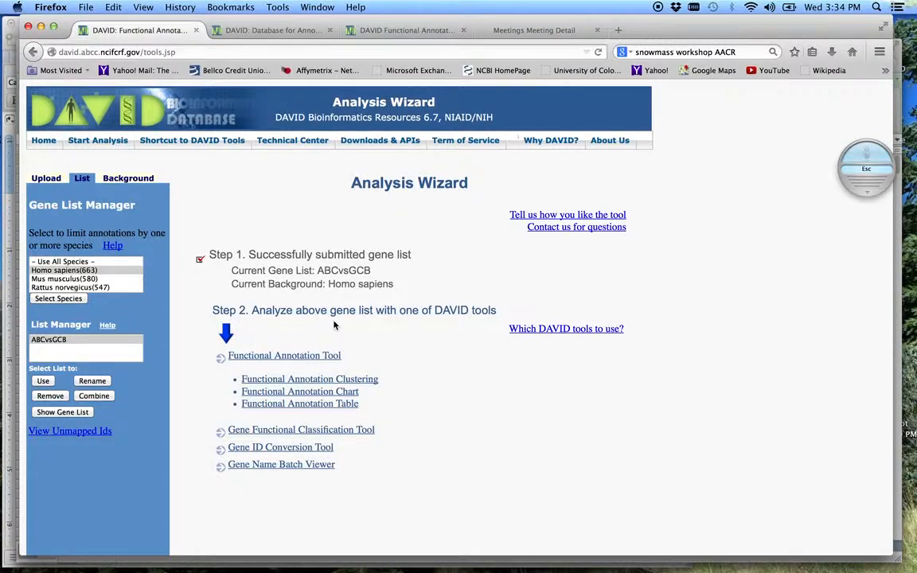
pyautogui.moveTo(727, 177)
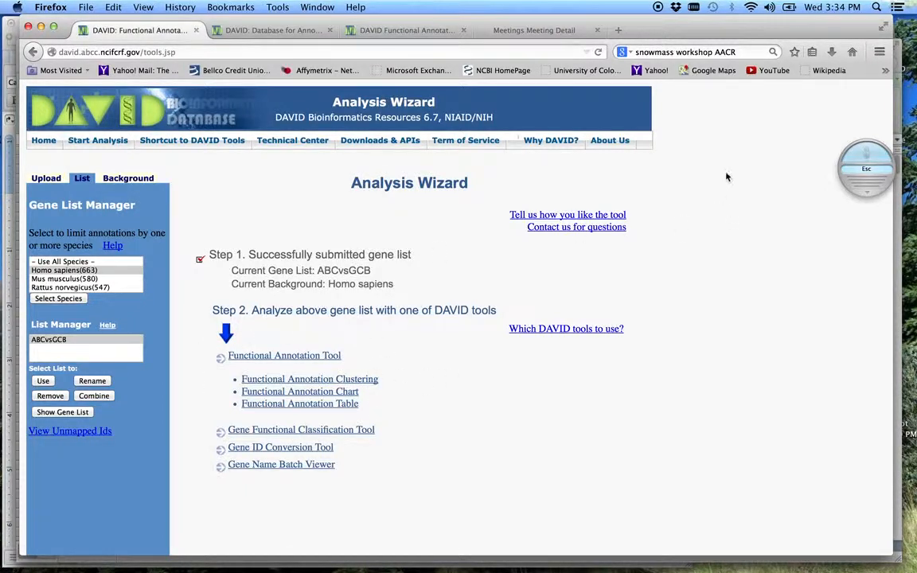